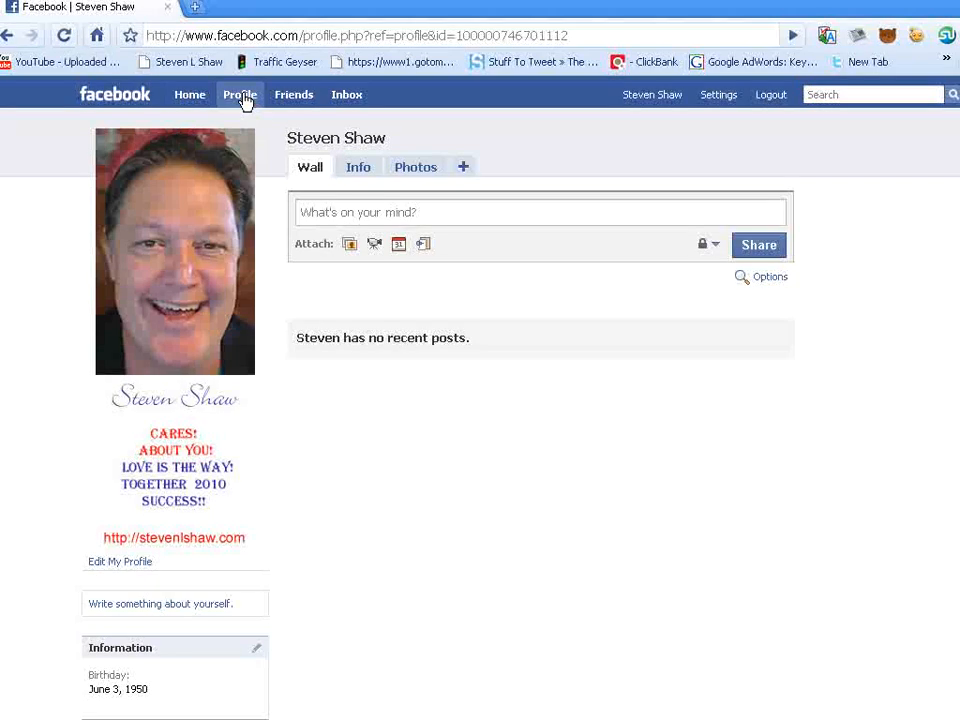
mouse_move(864, 204)
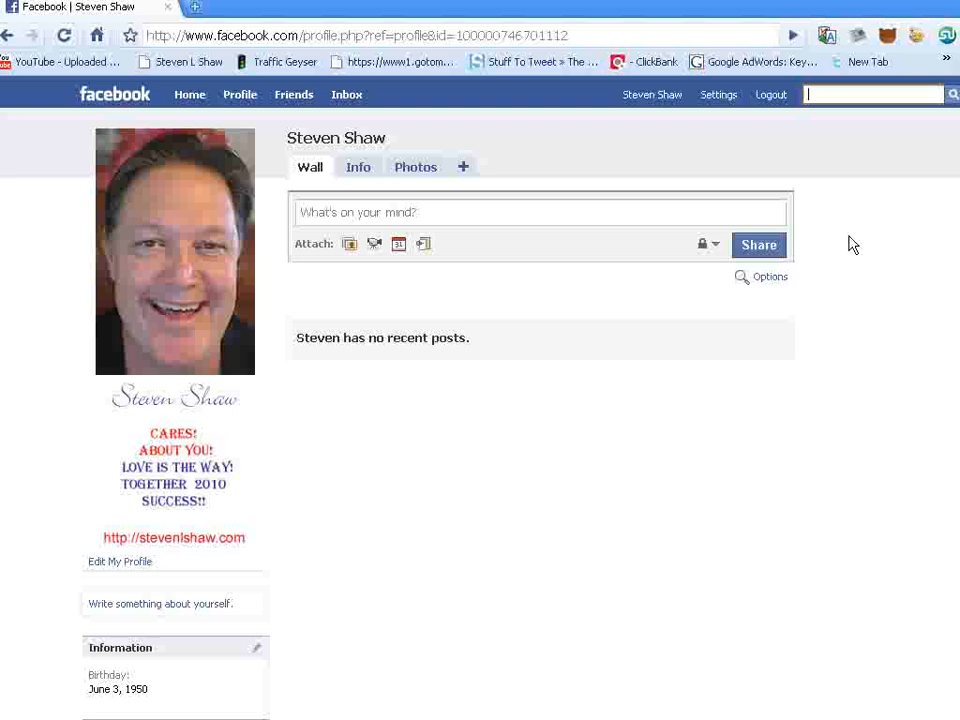
Search Facebook for "html profile box" from the profile page
text(html p)
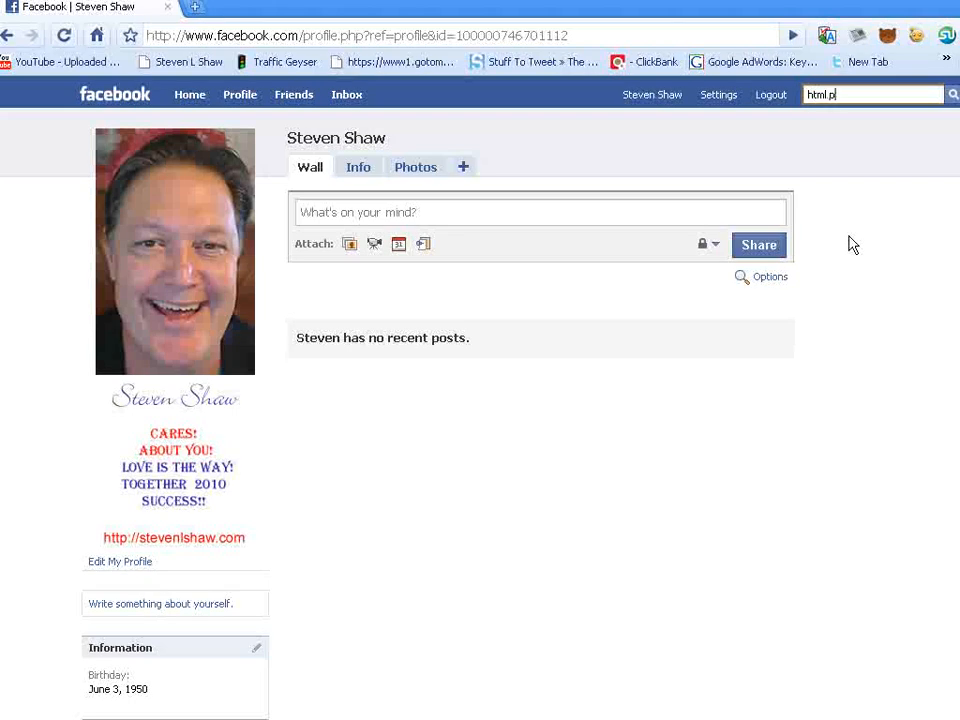
text(rofile)
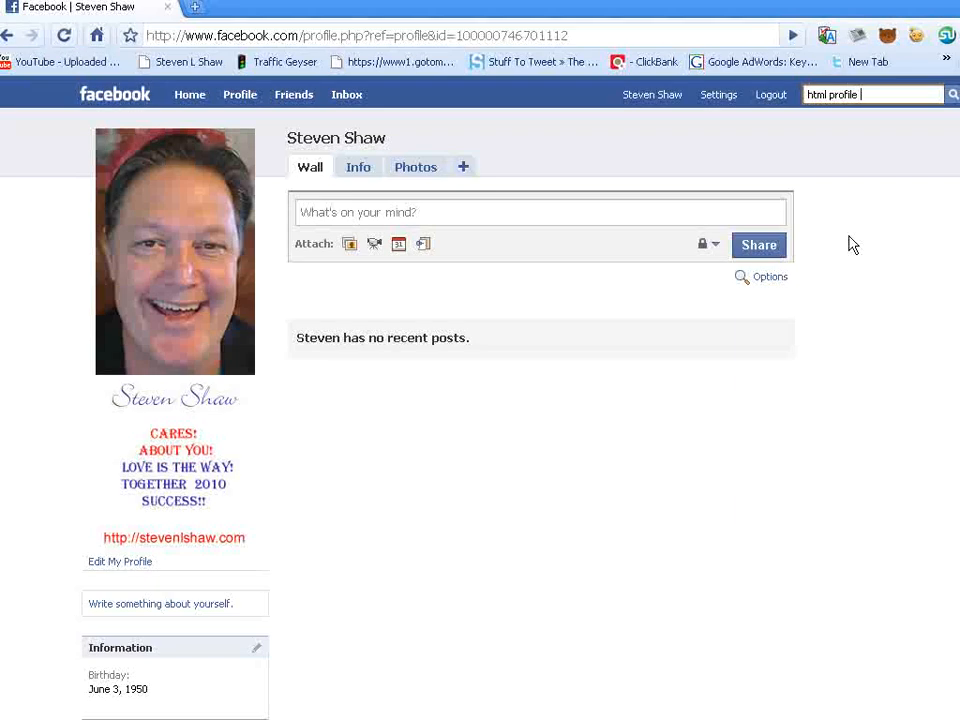
text(box)
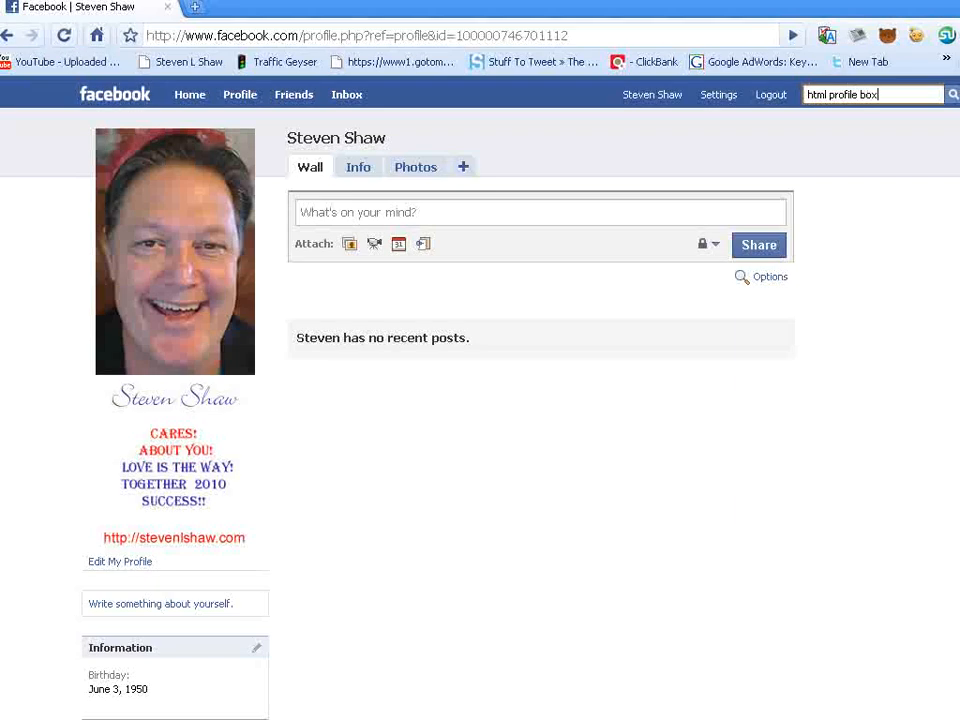
click(952, 94)
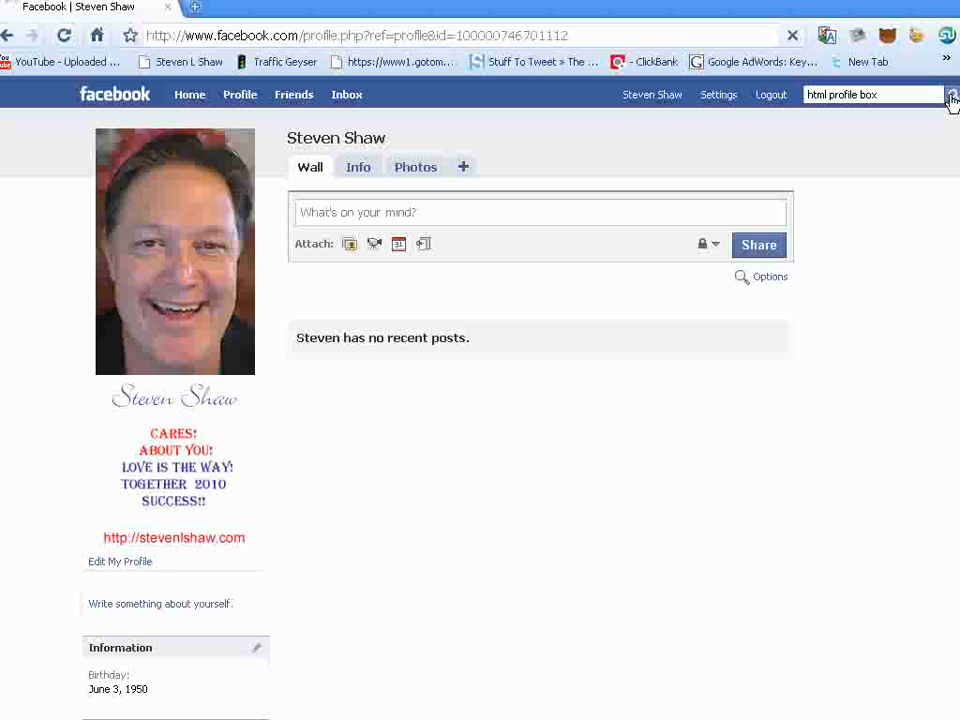
Run the search and open the HTML Profile Box application's page from the results
click(952, 96)
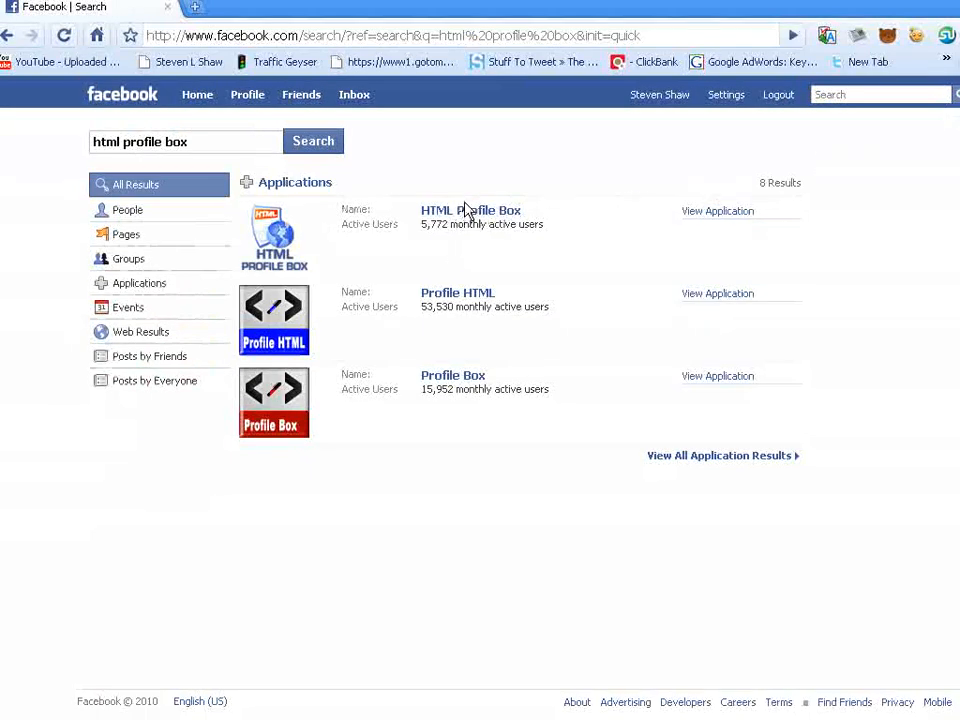
click(470, 210)
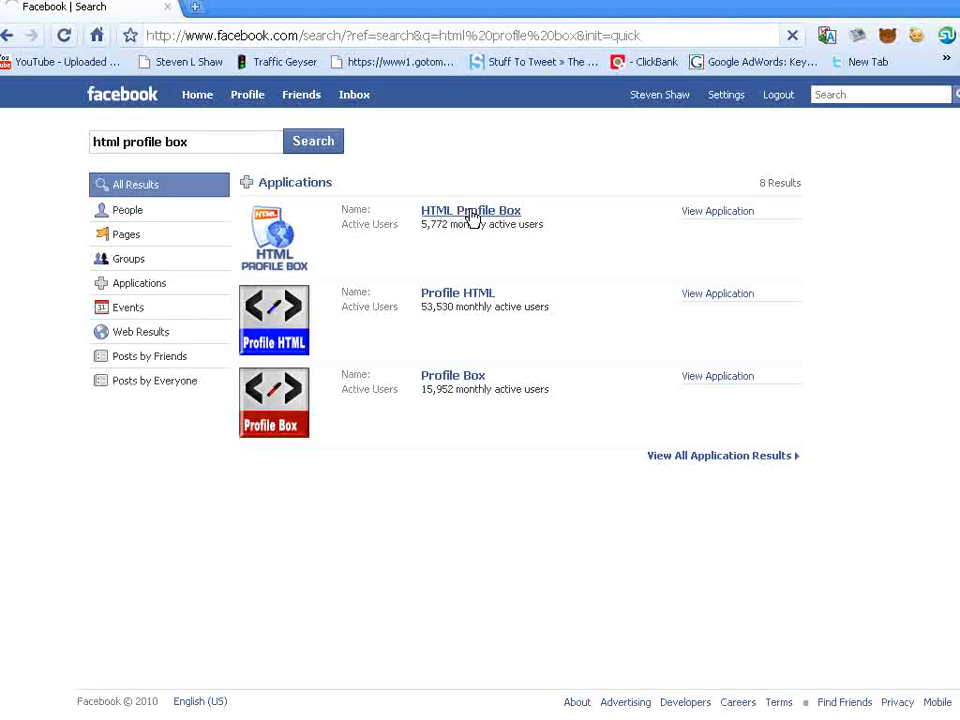
click(470, 210)
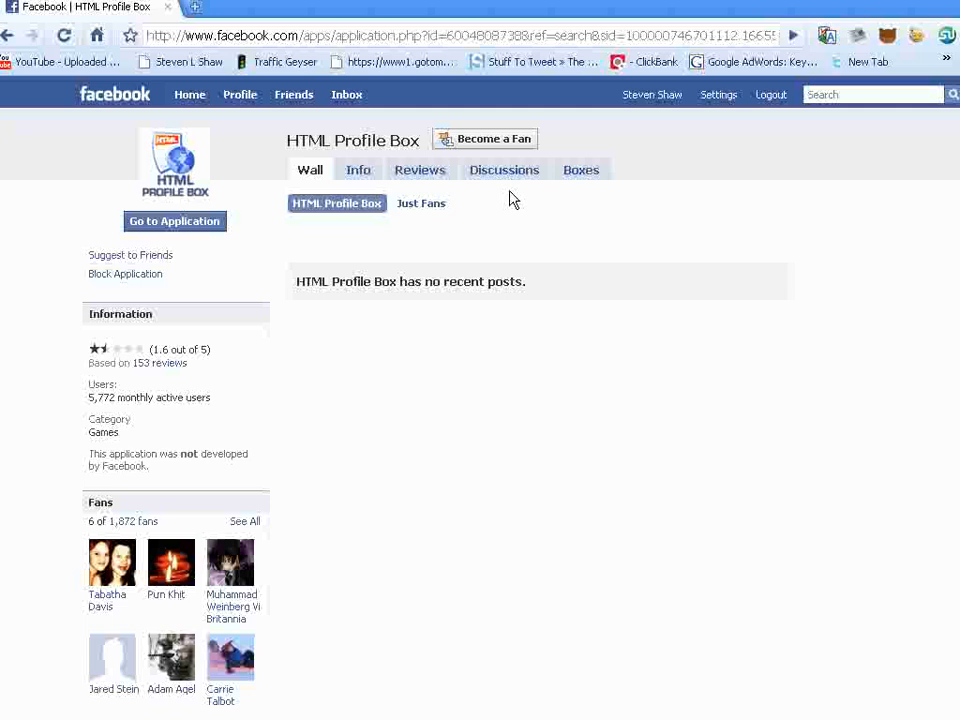
mouse_move(348, 532)
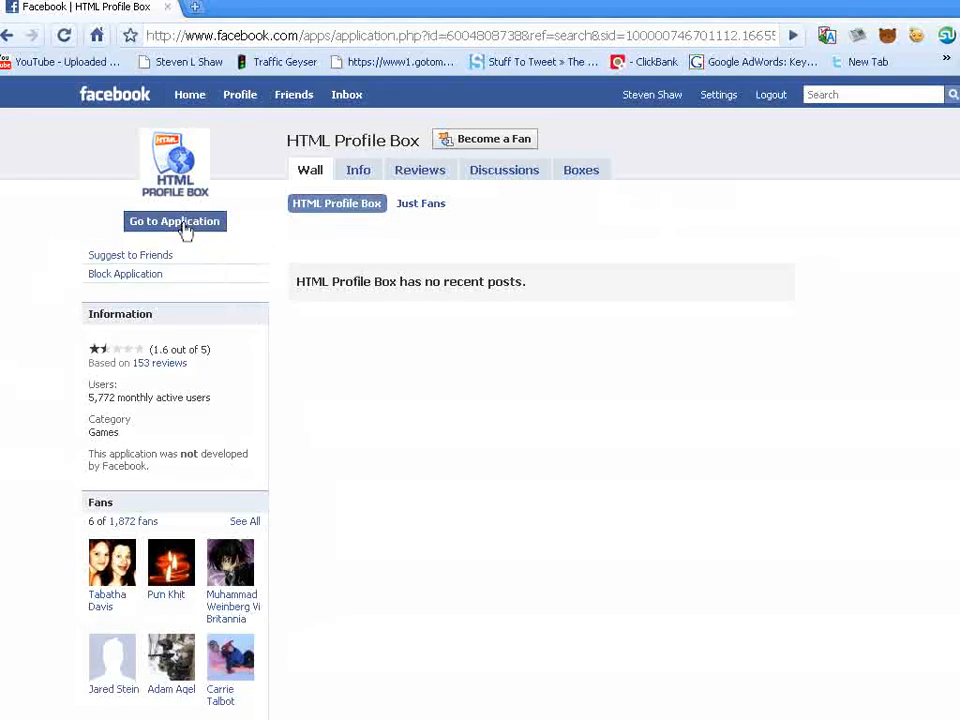
Launch the app, set the box content to "Hello" with Announce Update off, and save it
click(174, 220)
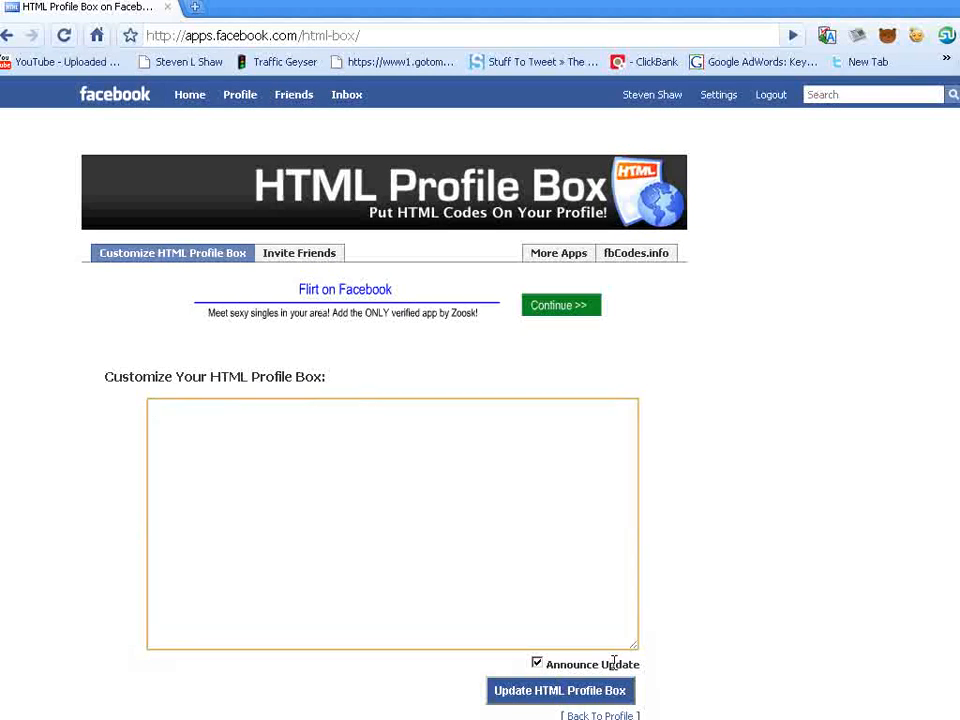
text(Hello)
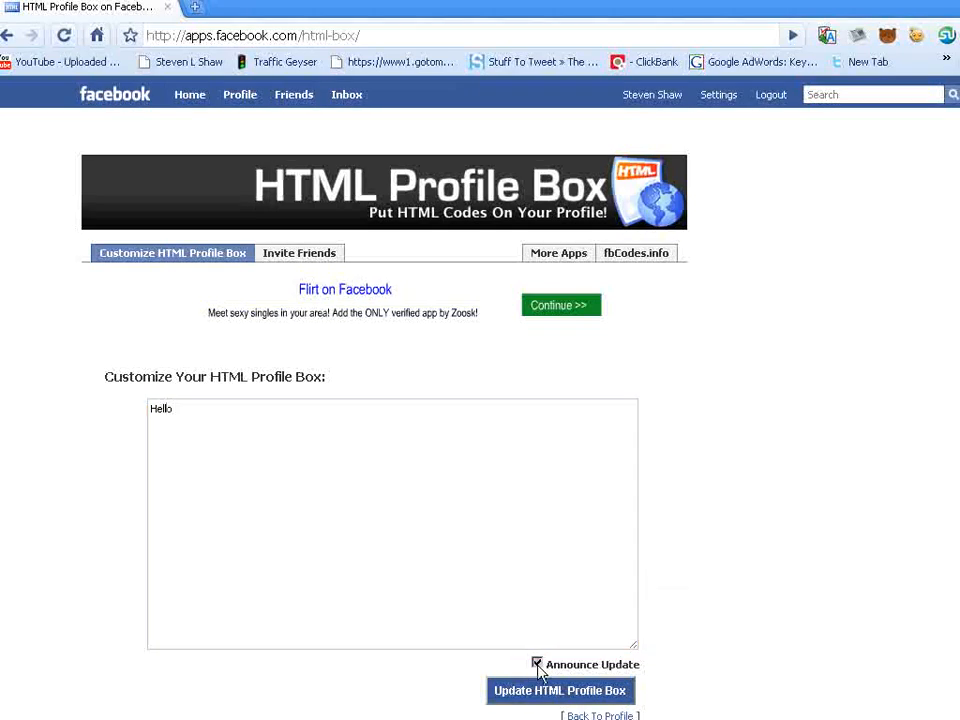
click(536, 664)
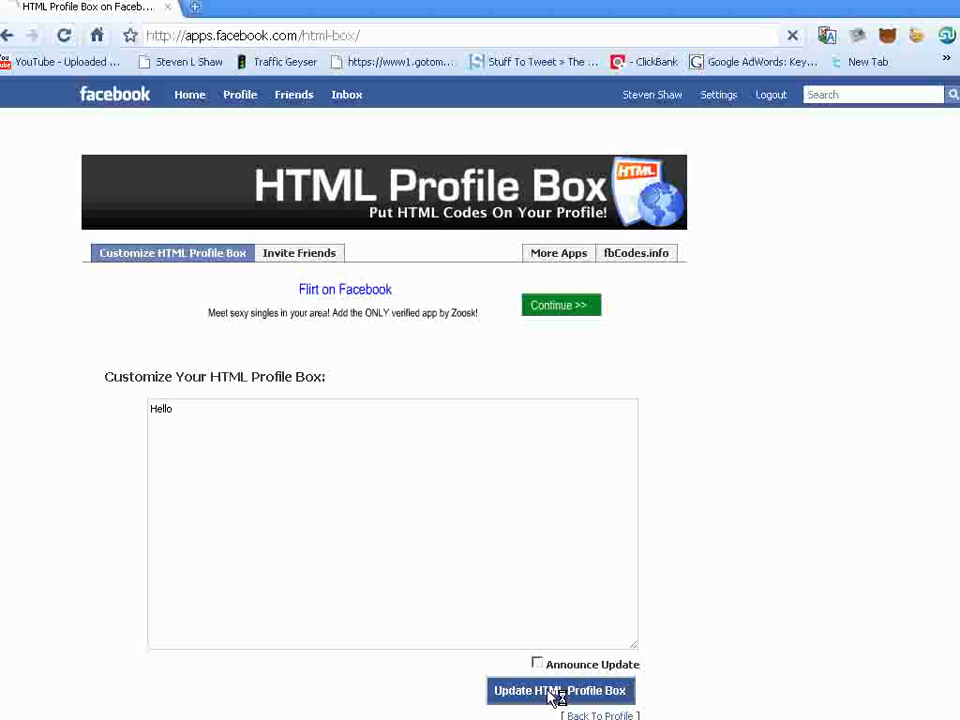
click(560, 690)
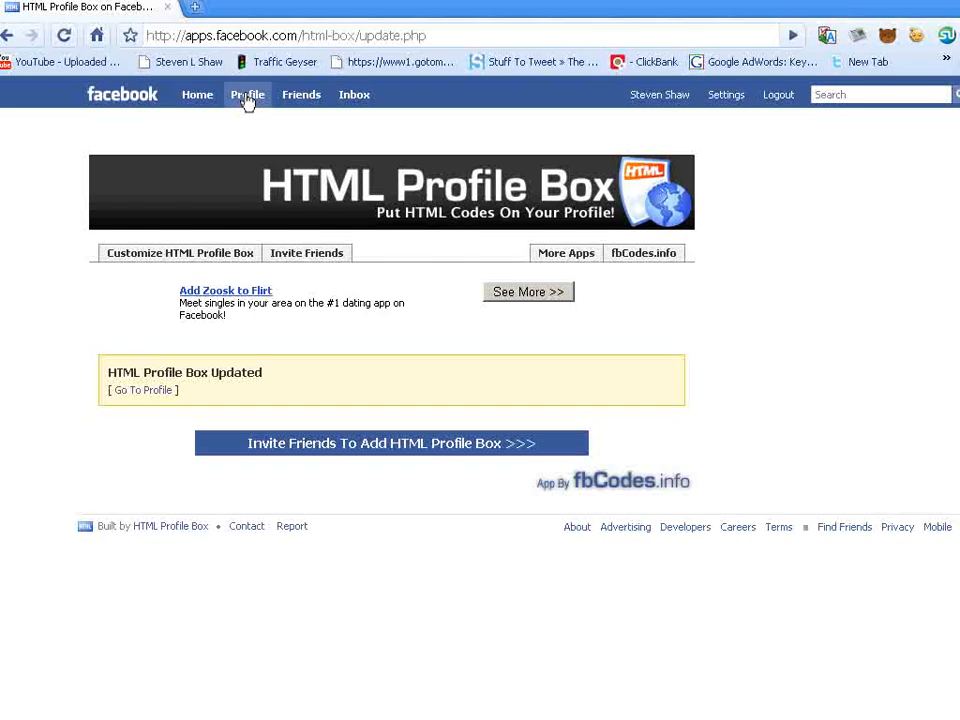
Return to the profile and open Application Settings from the Settings menu
click(246, 94)
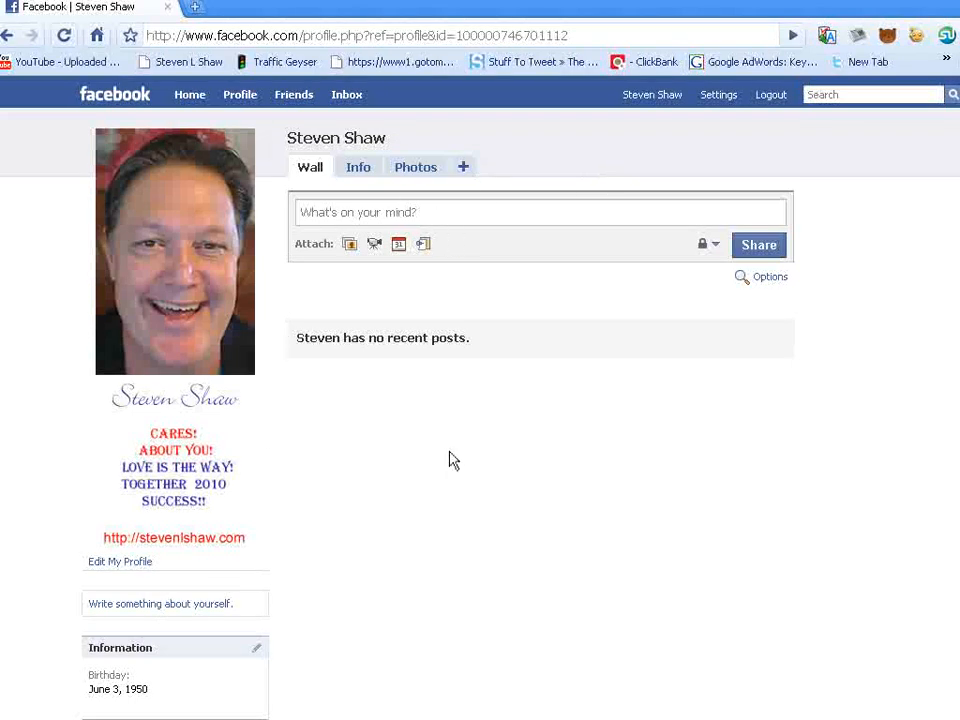
mouse_move(512, 448)
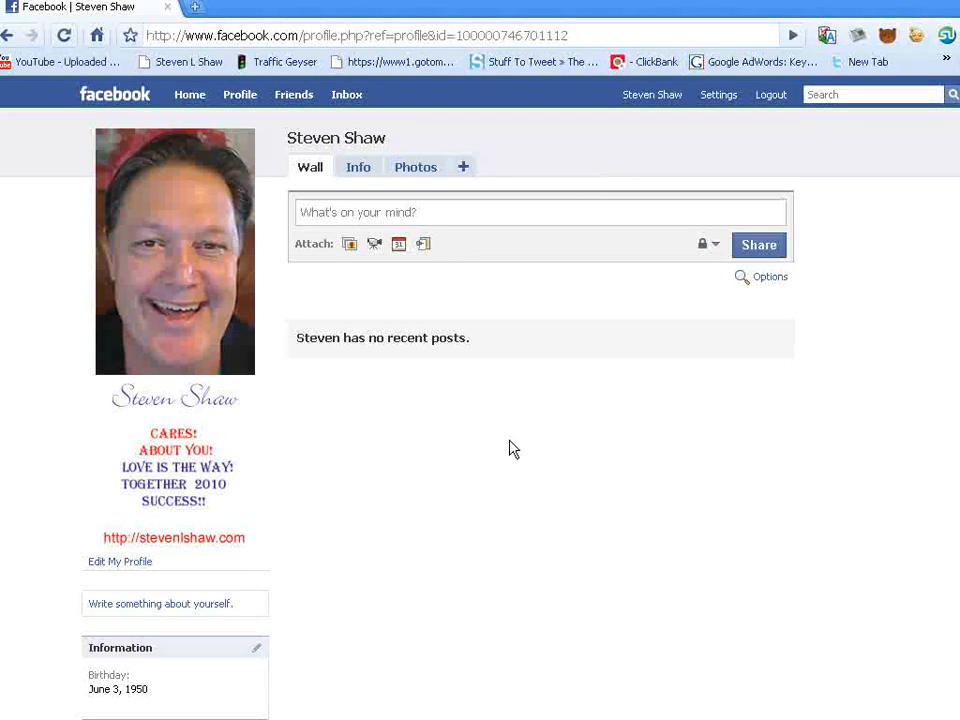
click(718, 94)
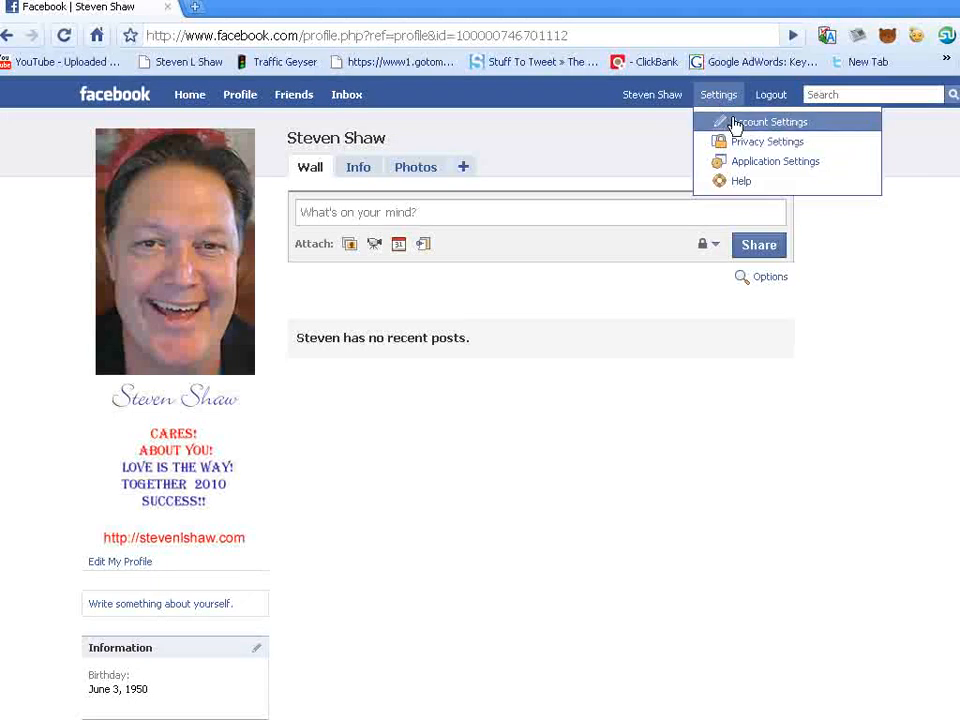
mouse_move(756, 160)
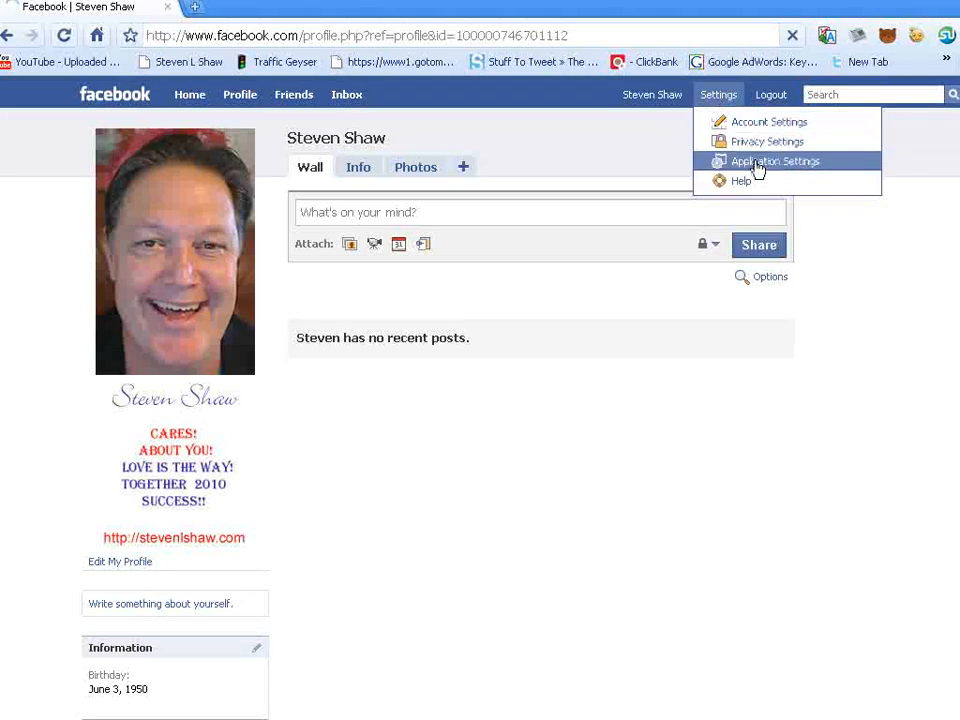
click(776, 160)
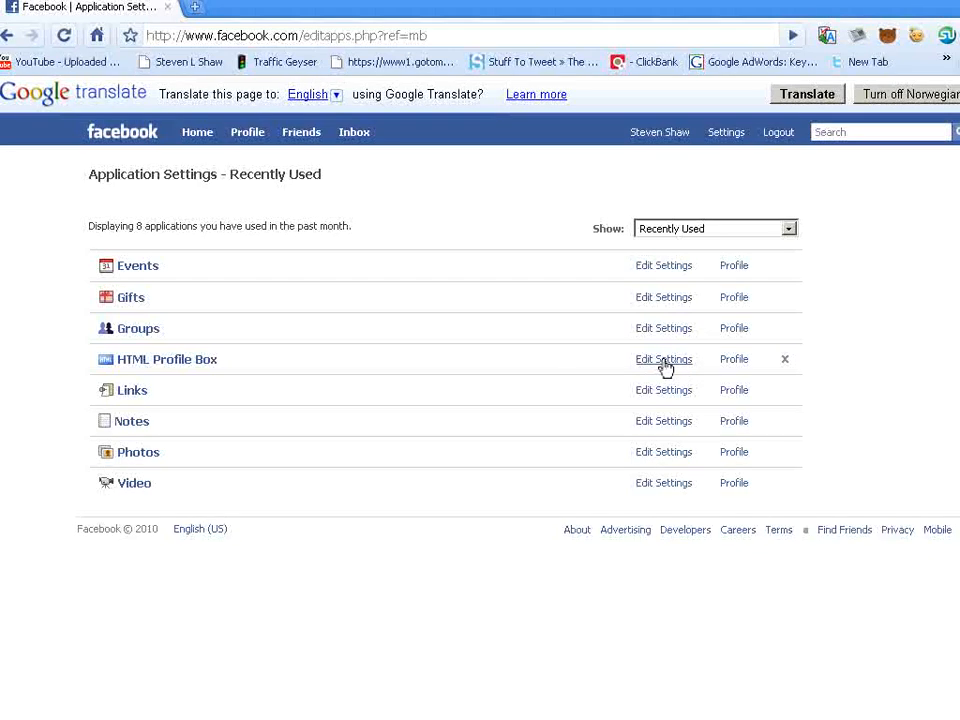
Add the HTML Profile Box to the profile, review Bookmark and Additional Permissions, and confirm
click(664, 360)
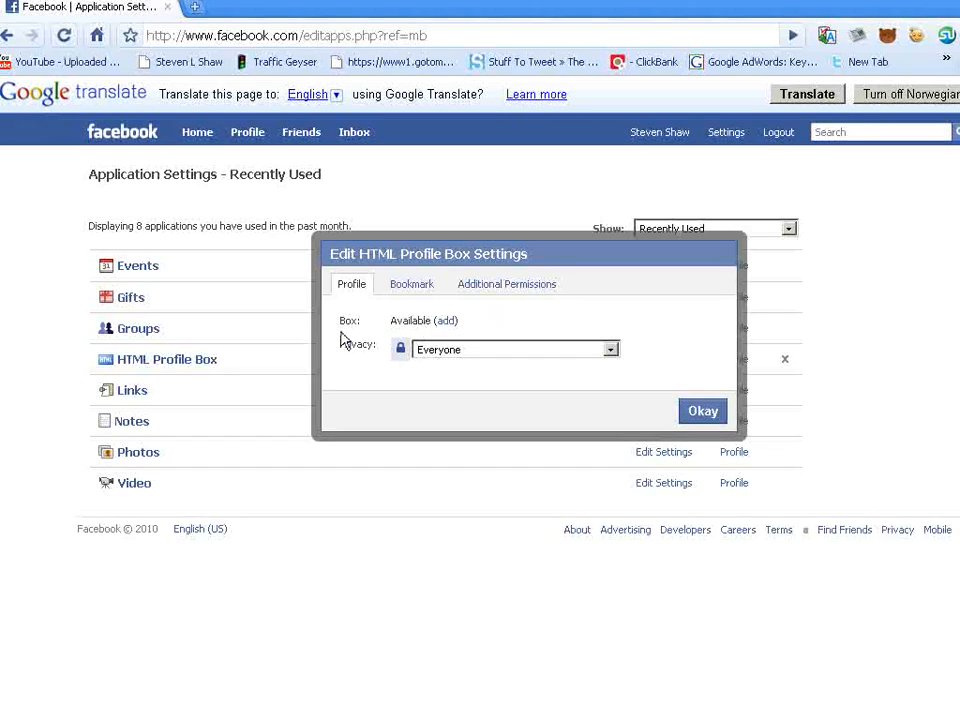
mouse_move(446, 330)
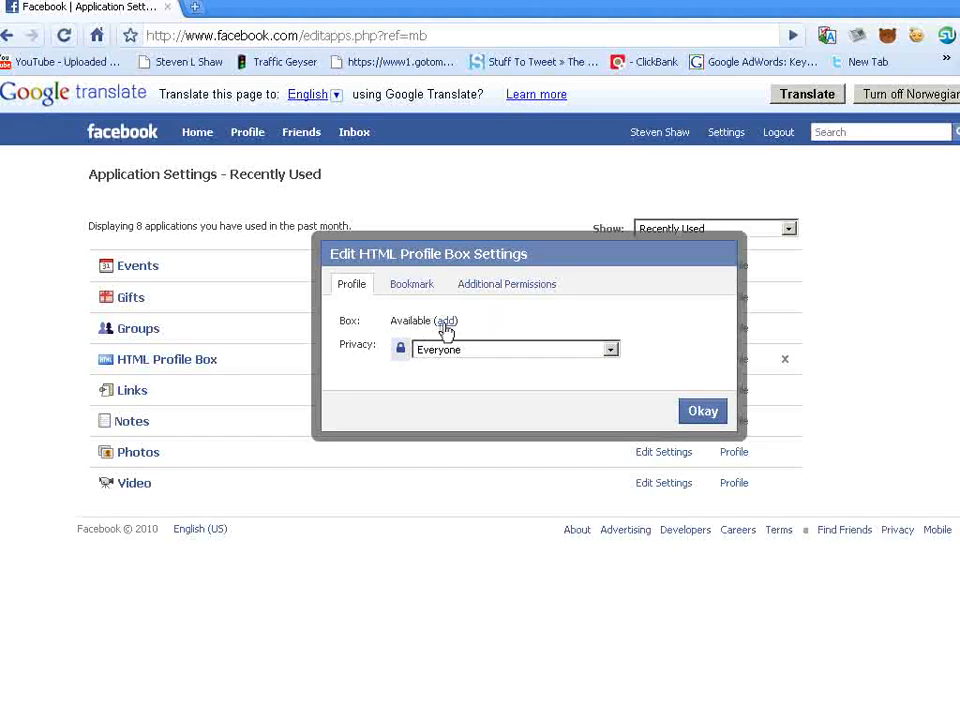
click(448, 320)
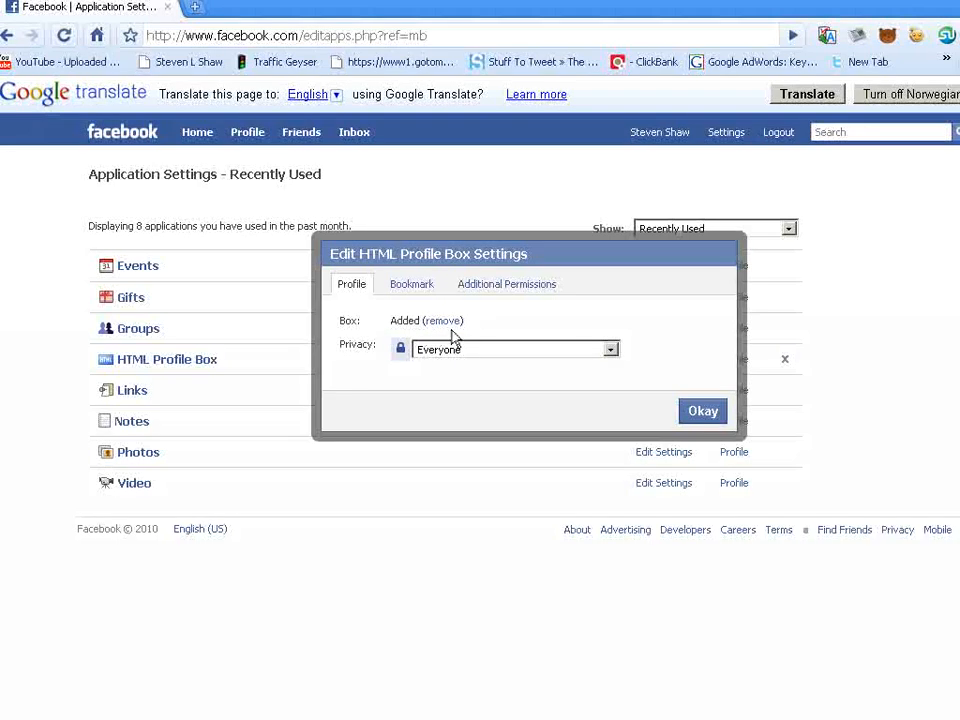
click(412, 284)
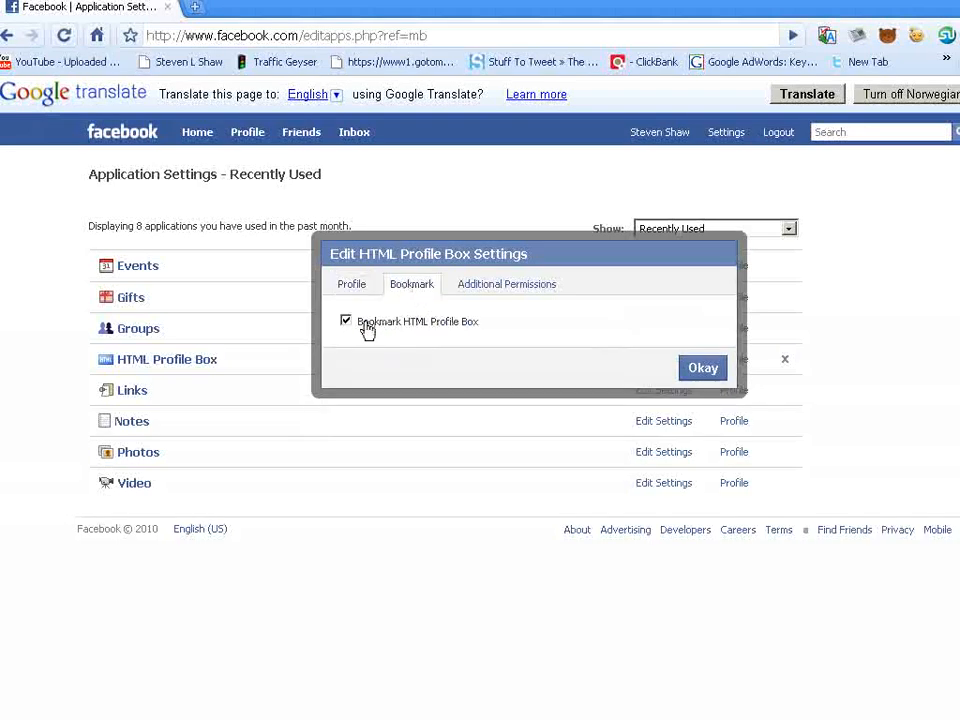
click(506, 284)
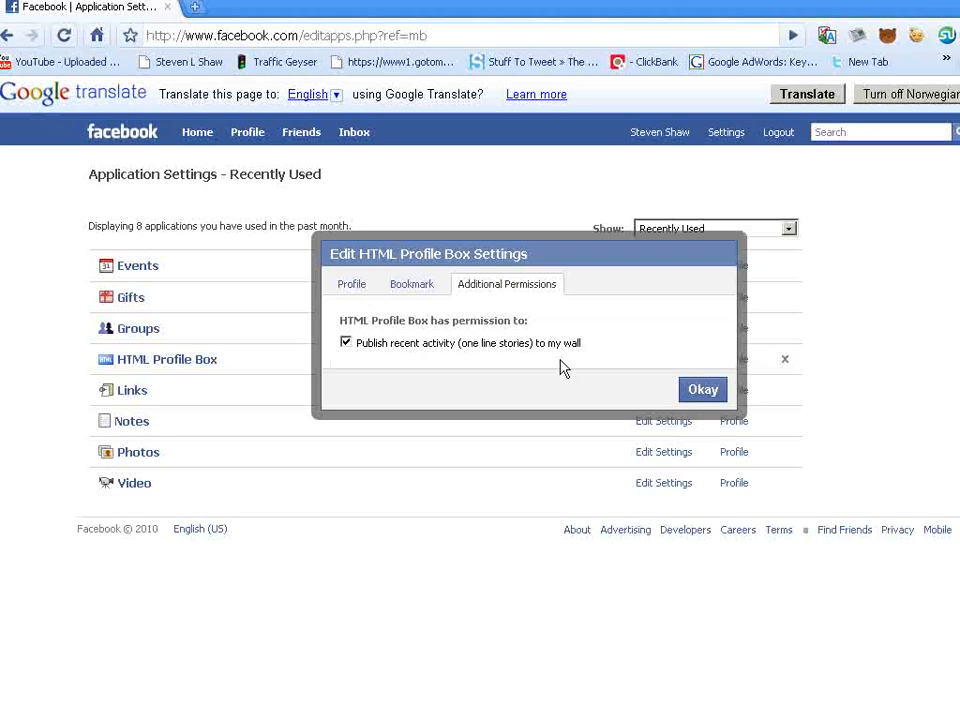
click(702, 388)
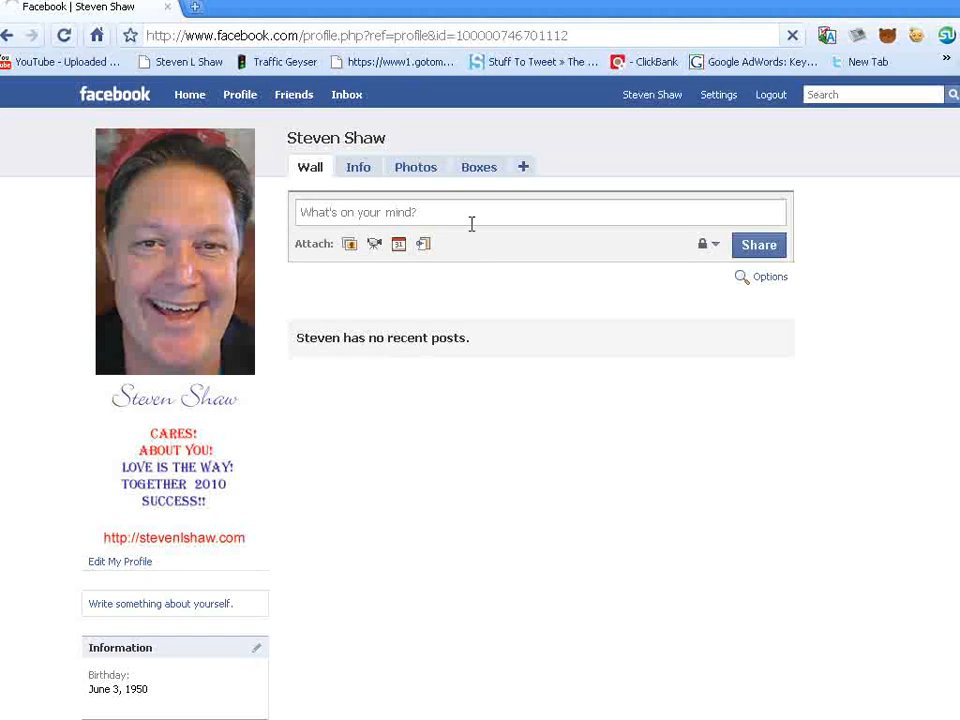
mouse_move(480, 168)
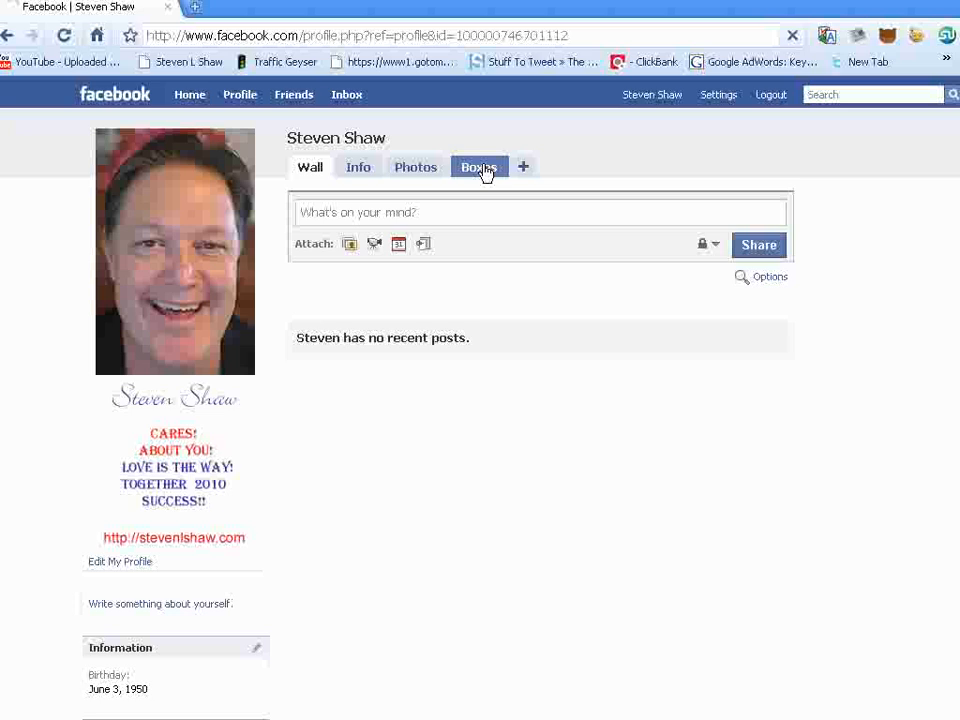
Open the Boxes tab and start customizing the HTML Profile Box showing "Hello"
click(480, 168)
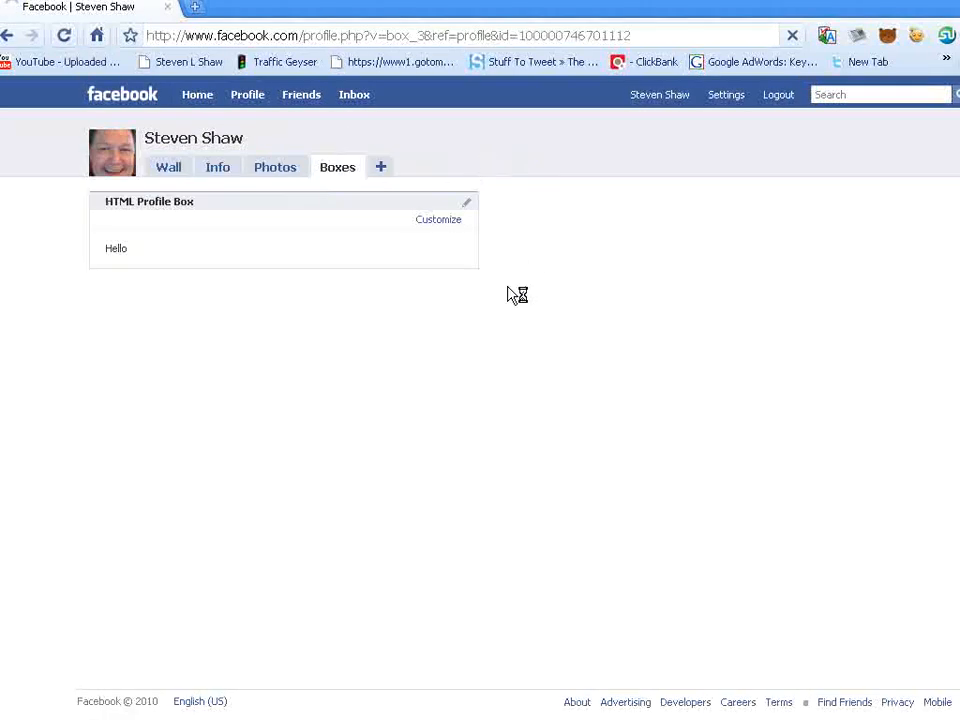
mouse_move(80, 288)
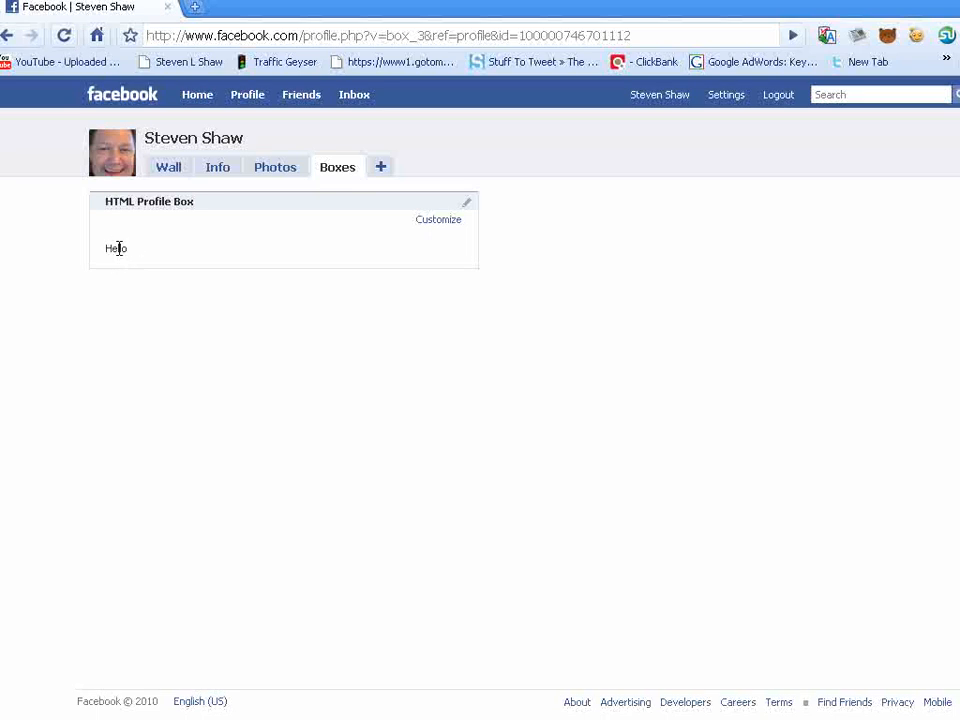
mouse_move(122, 270)
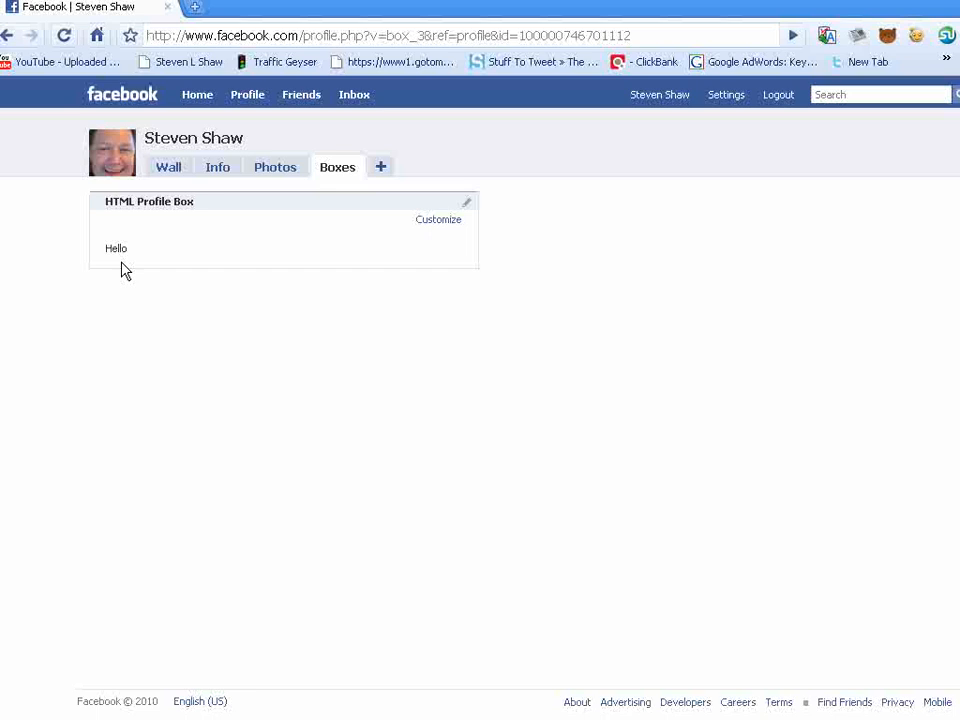
mouse_move(140, 312)
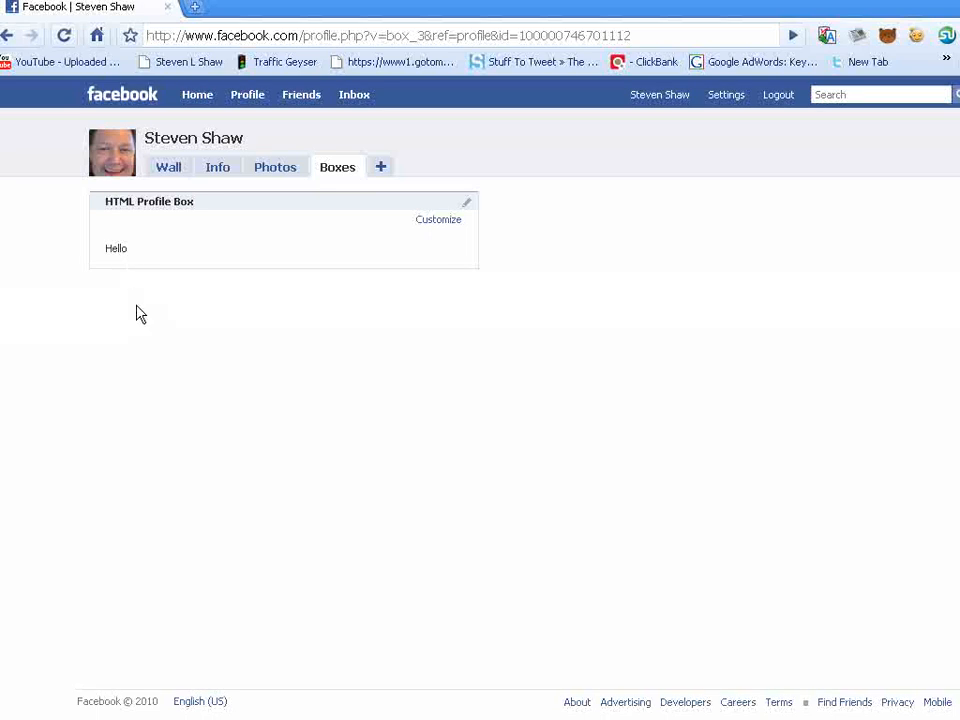
mouse_move(440, 228)
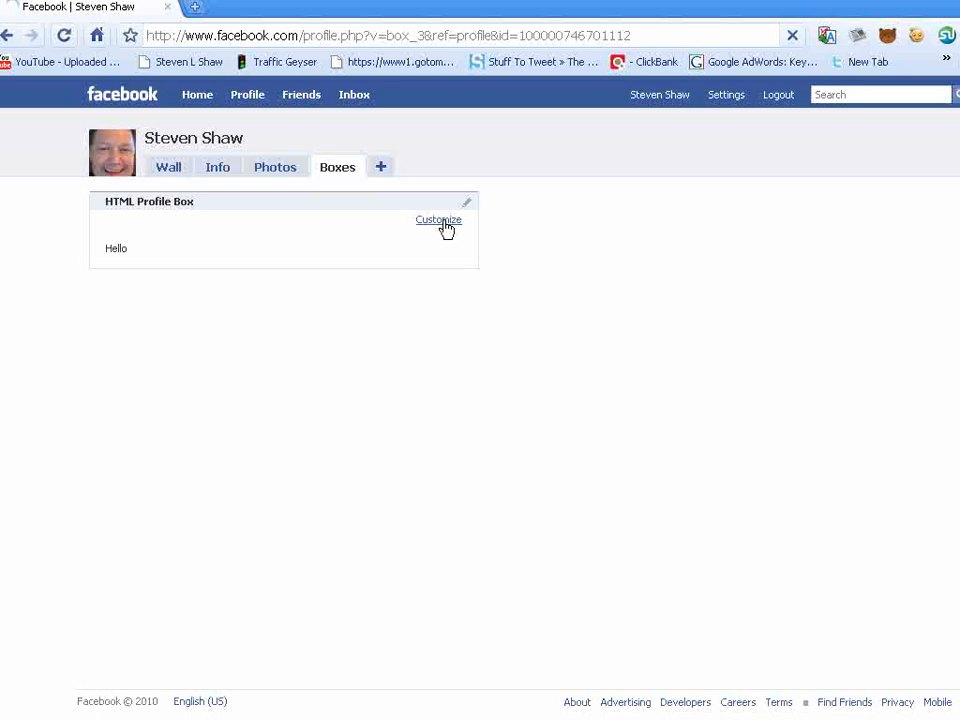
click(438, 220)
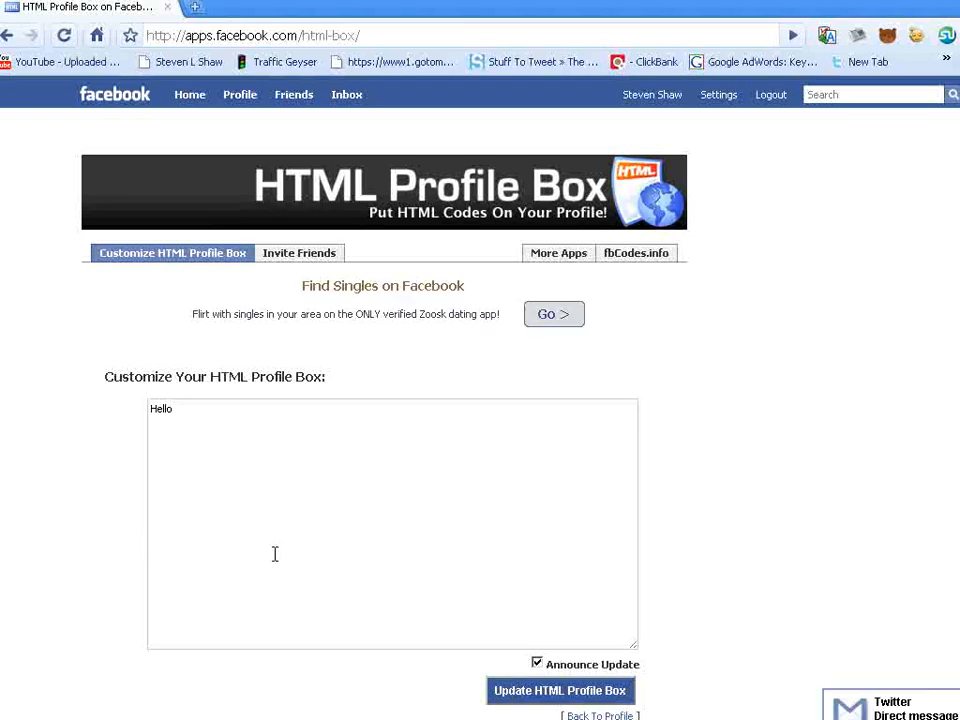
click(8, 36)
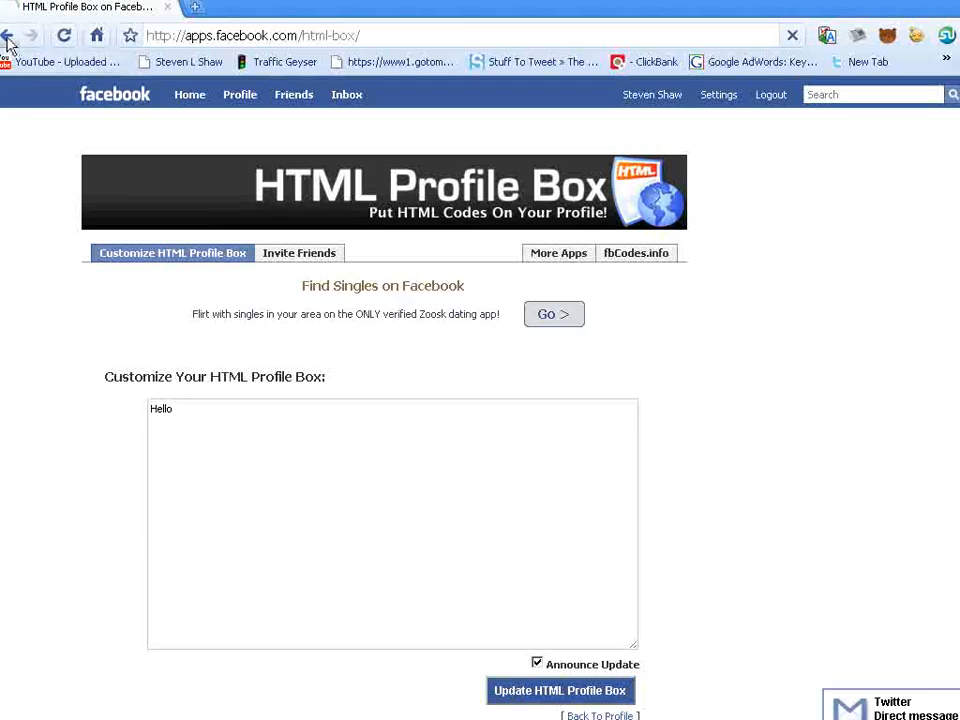
click(560, 692)
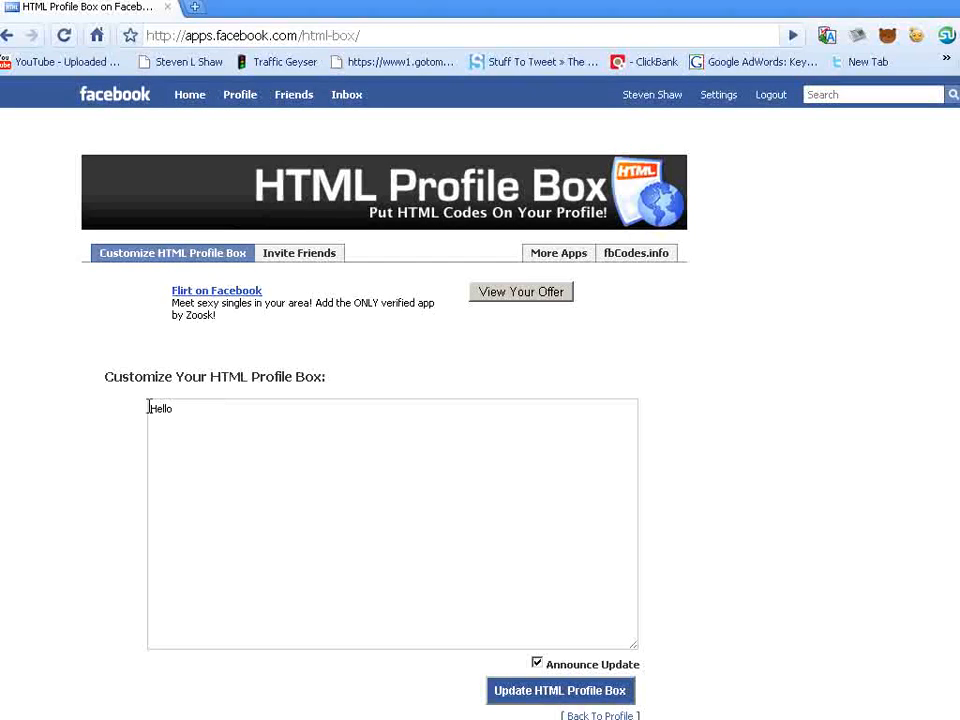
right_click(160, 408)
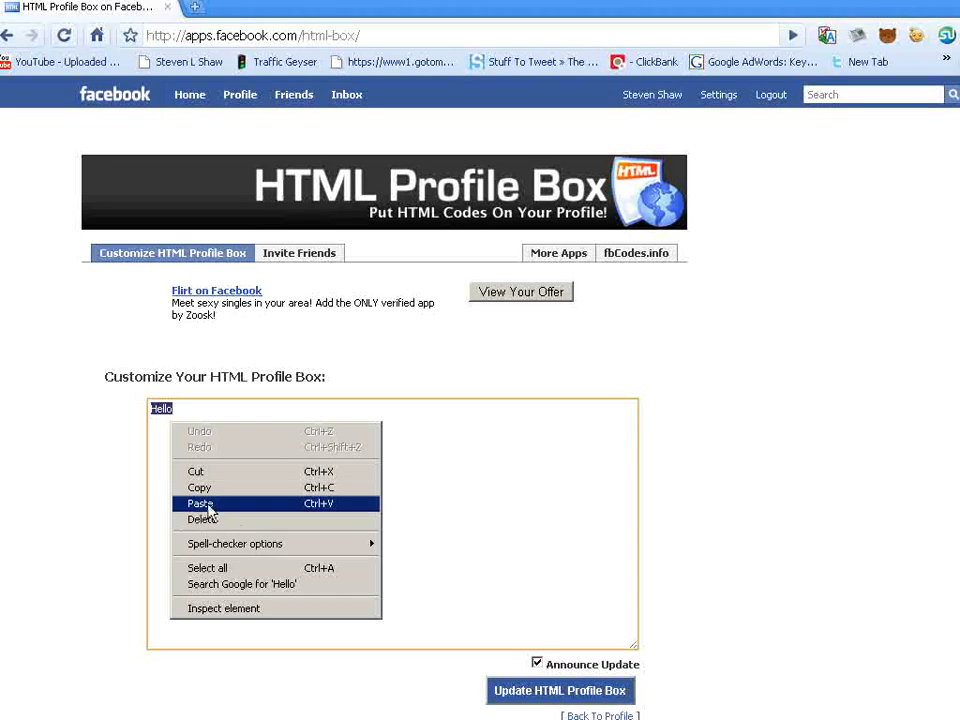
Paste the $1.00 offer HTML over "Hello", save it, and view the result on the Boxes tab
click(200, 504)
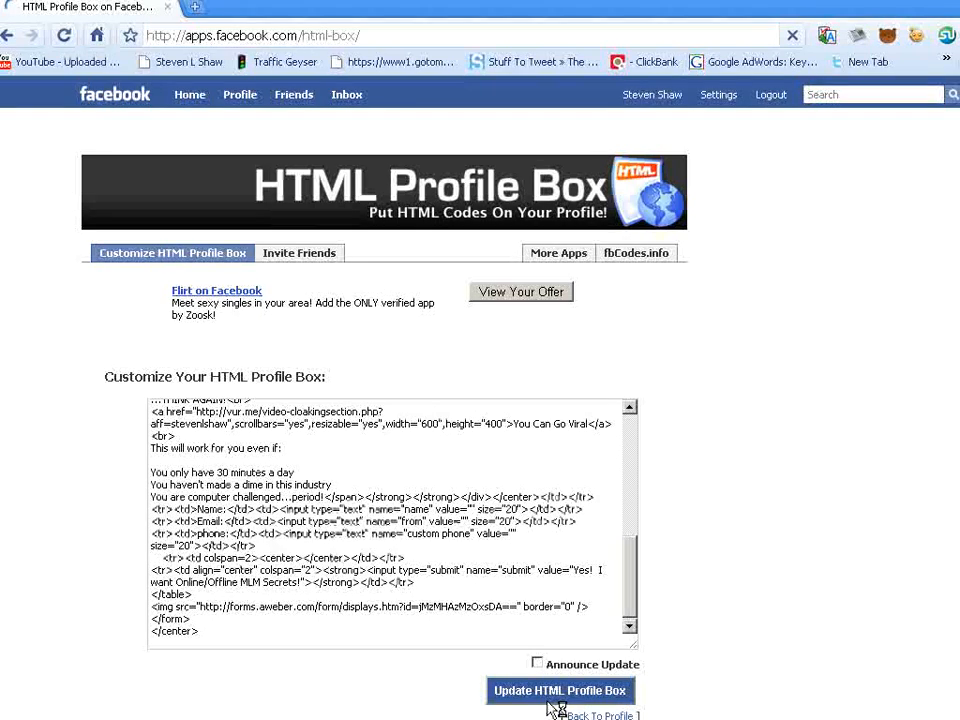
click(560, 690)
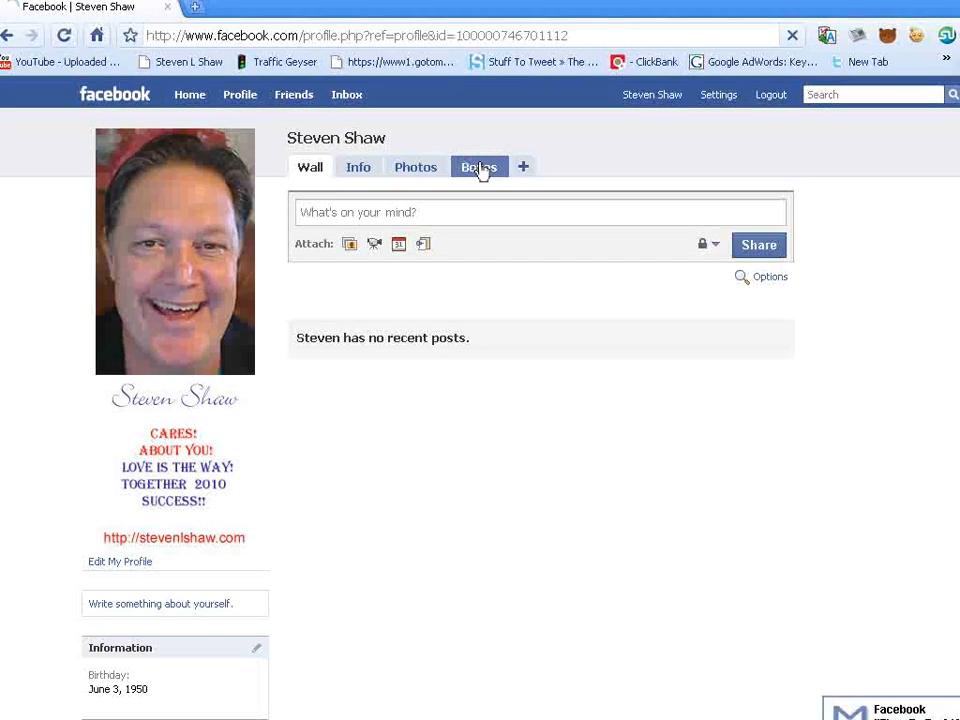
click(480, 168)
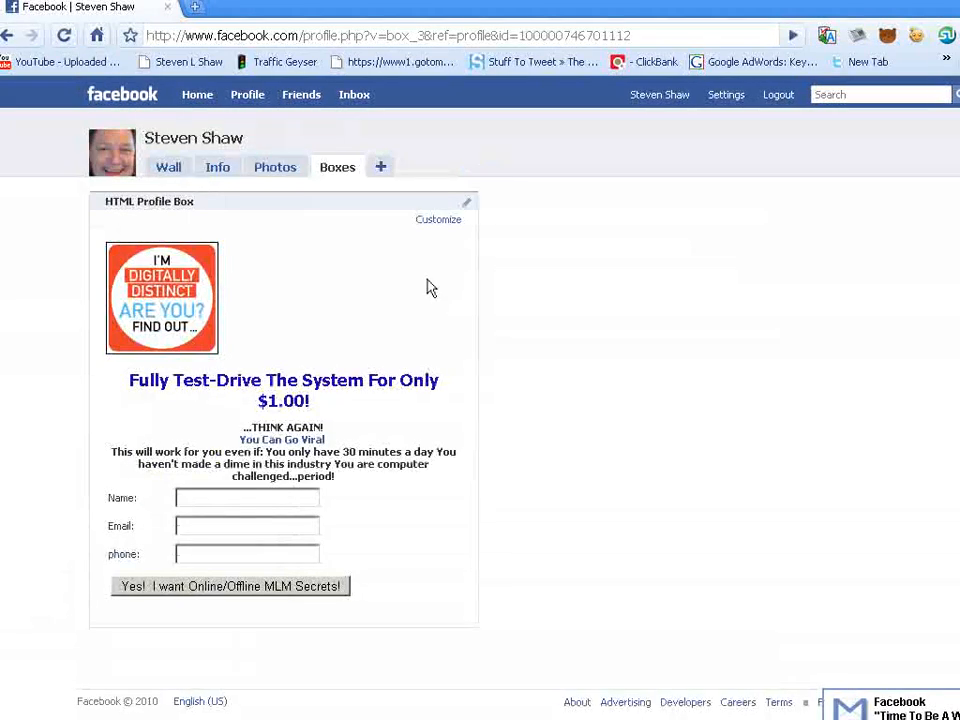
mouse_move(416, 576)
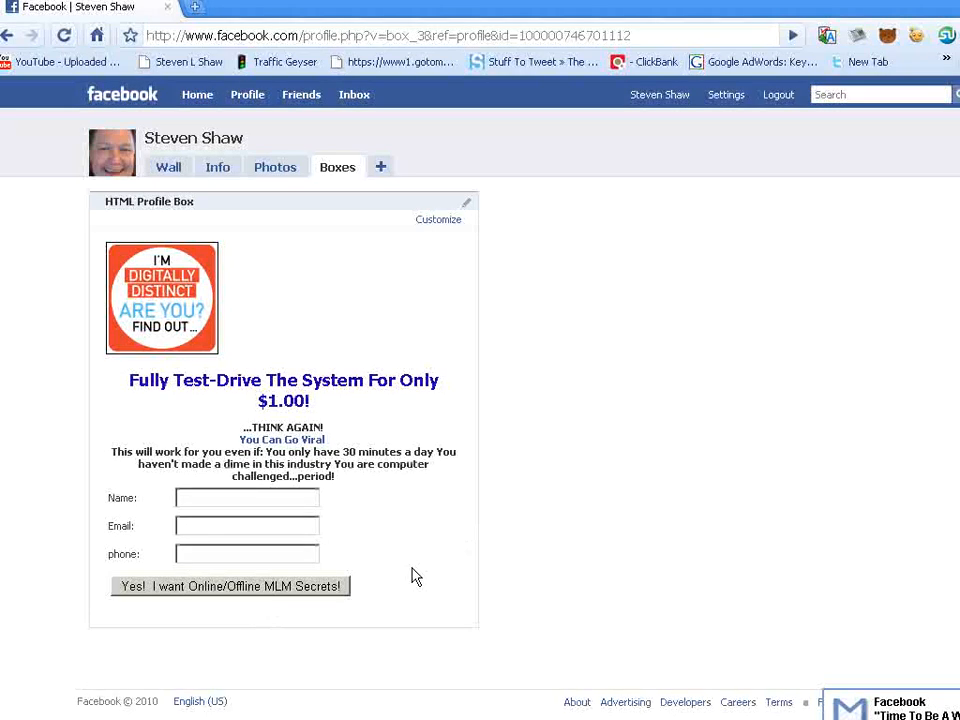
mouse_move(566, 650)
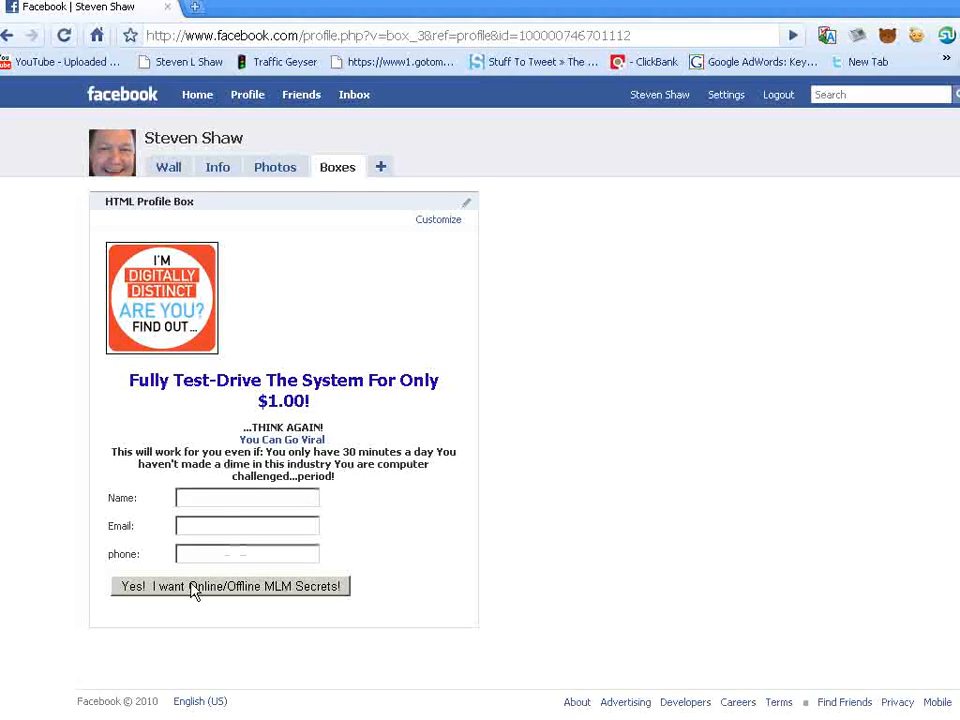
mouse_move(170, 374)
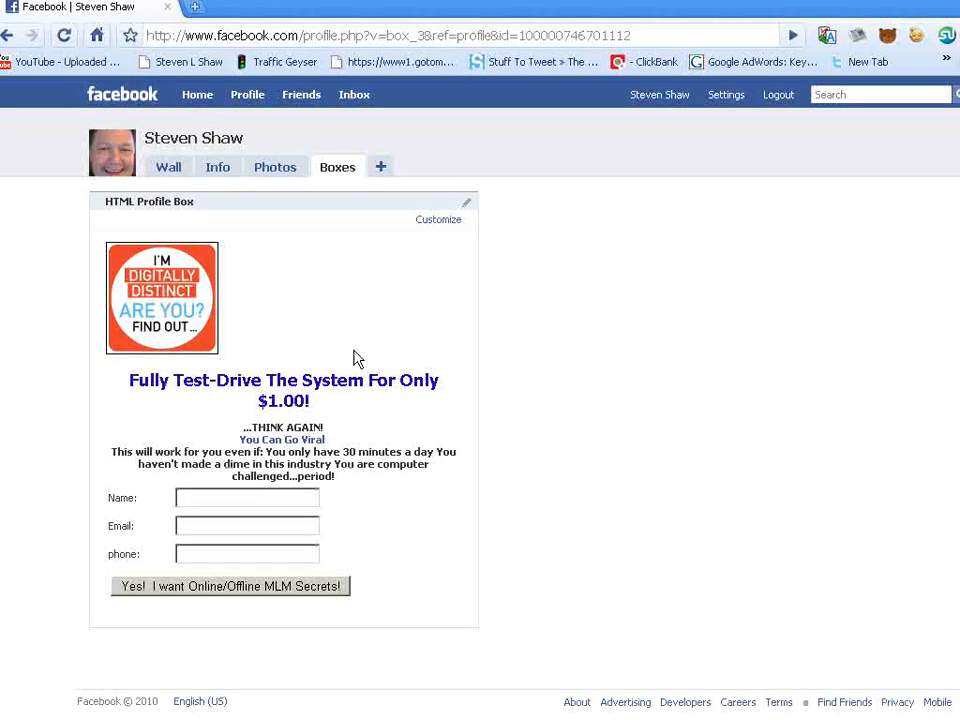
mouse_move(732, 480)
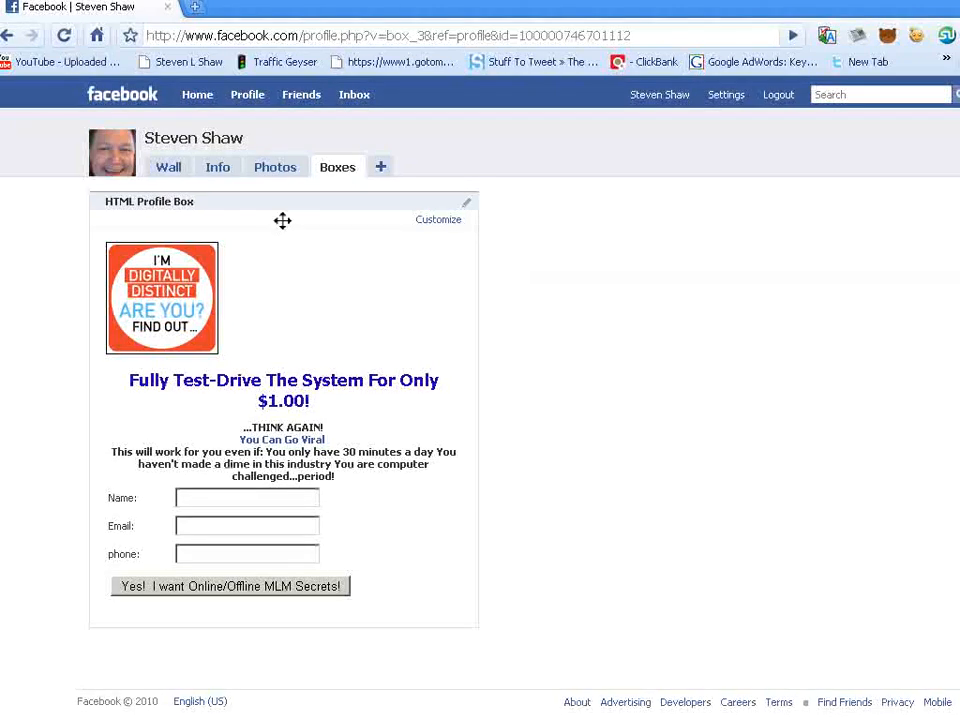
mouse_move(640, 470)
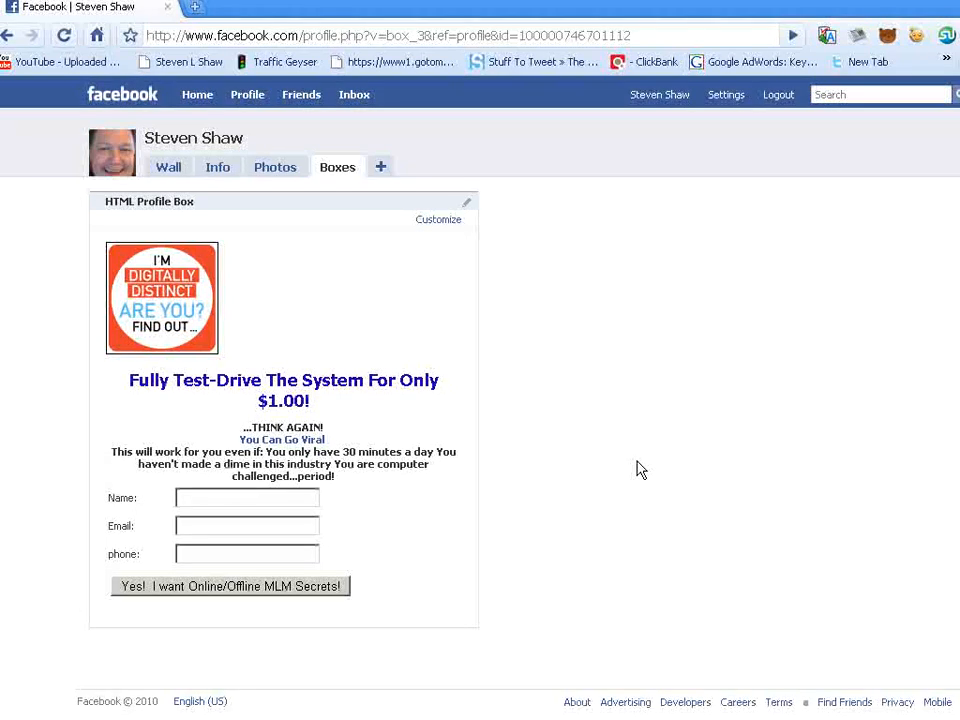
mouse_move(672, 424)
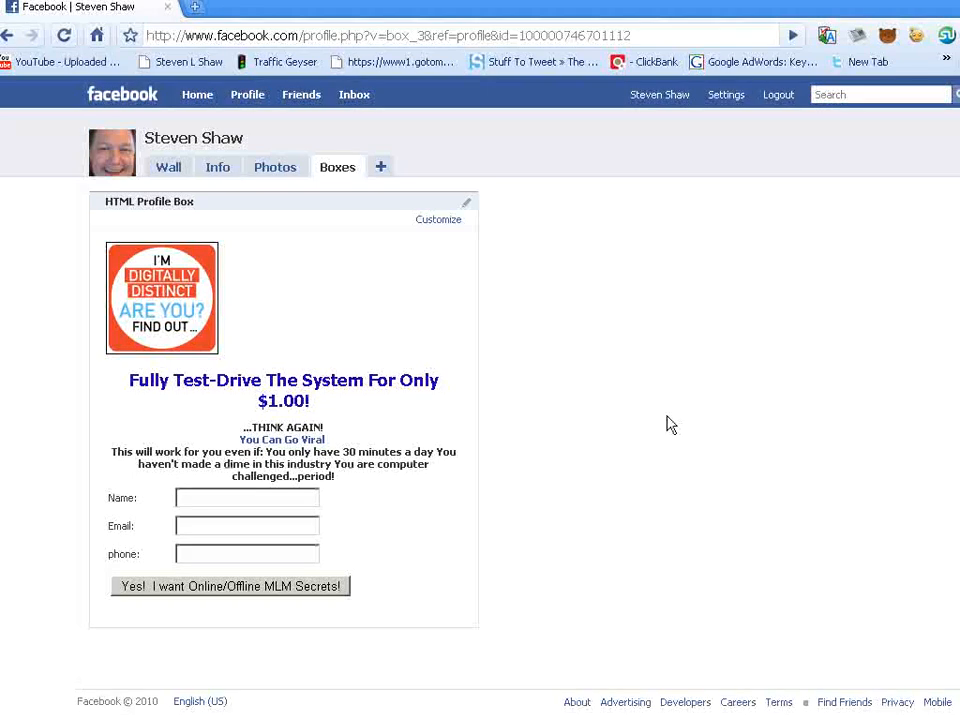
mouse_move(568, 280)
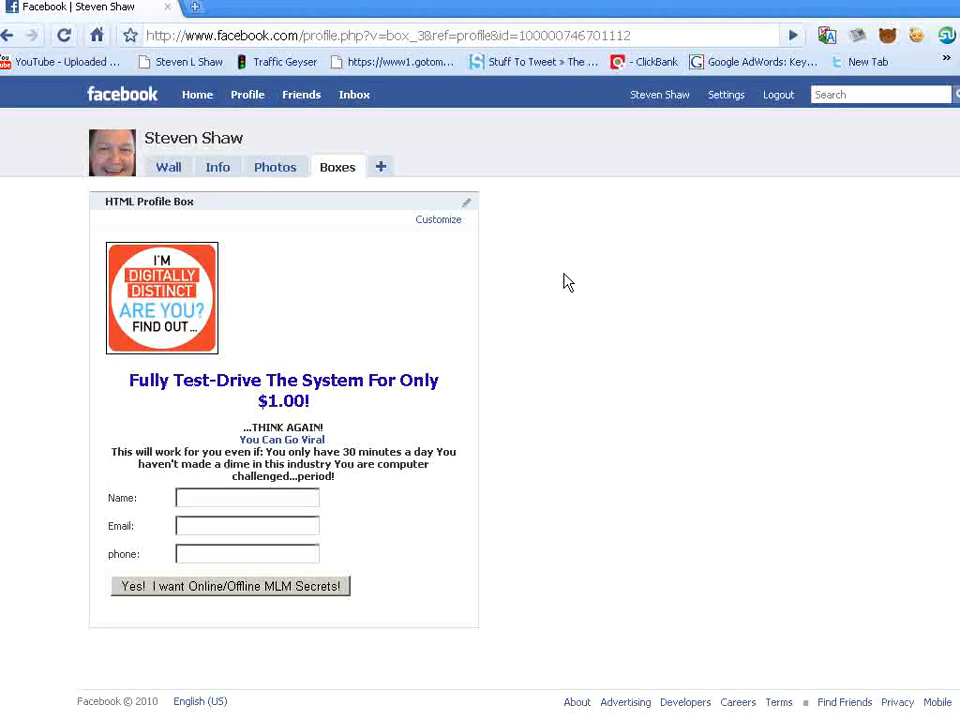
mouse_move(336, 536)
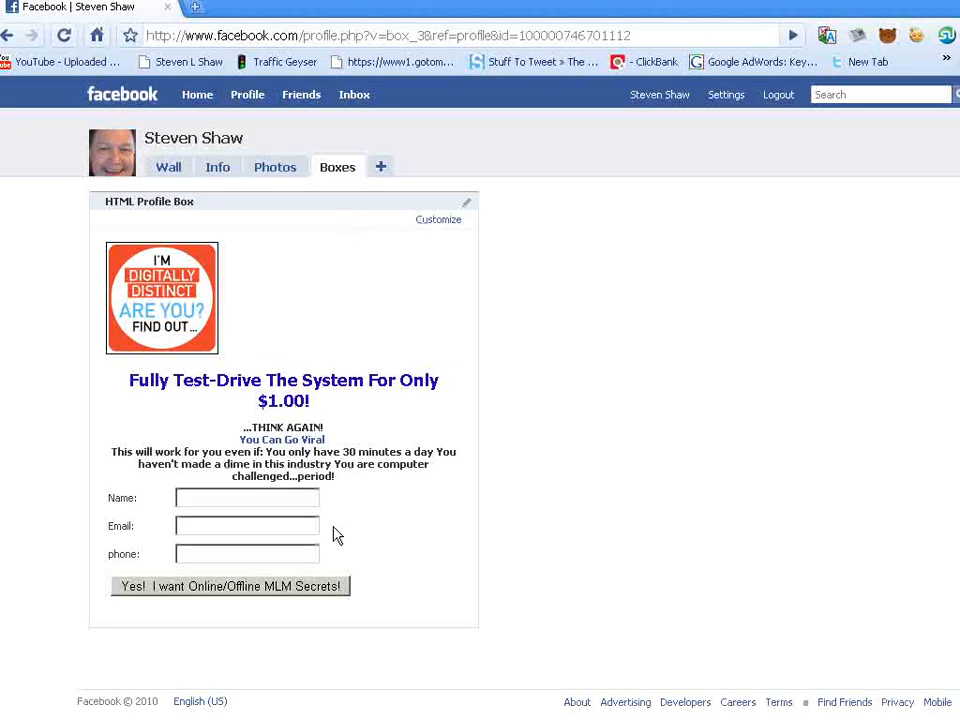
mouse_move(664, 528)
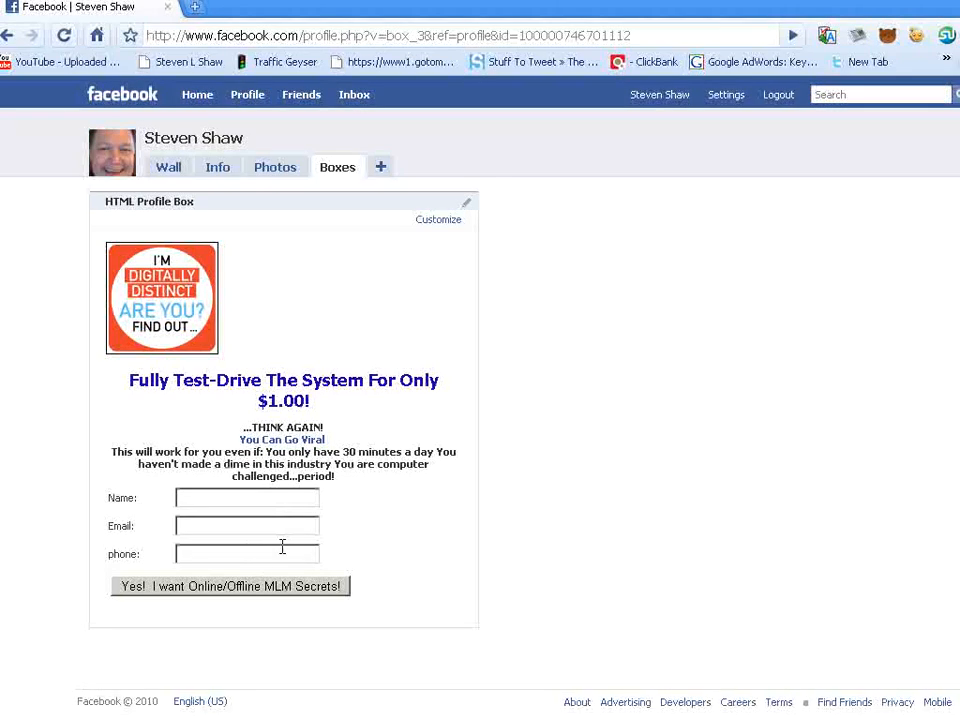
mouse_move(242, 602)
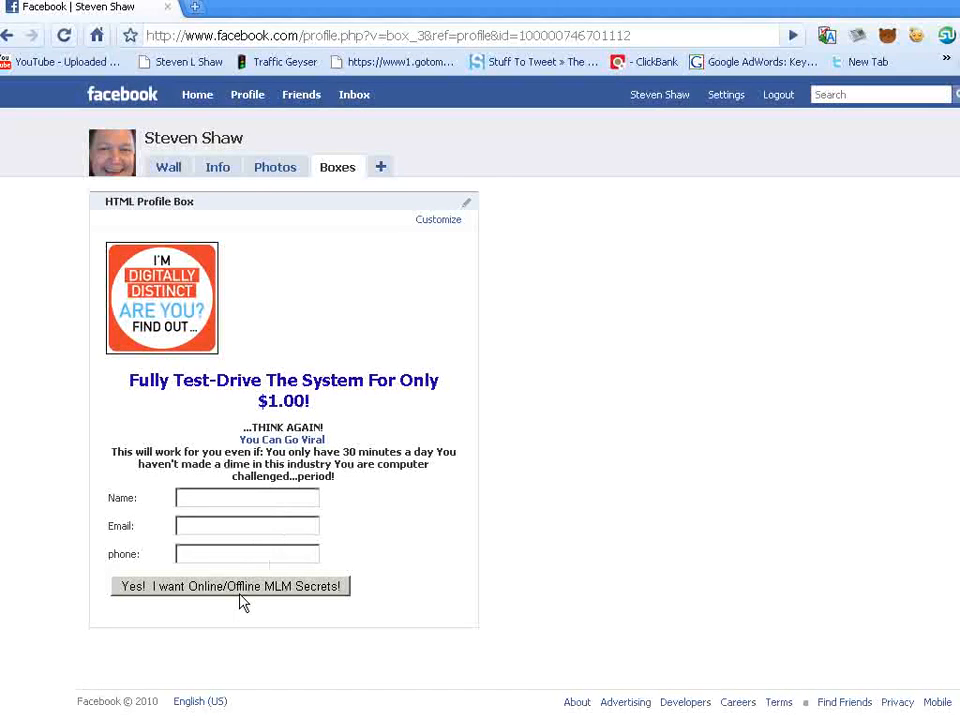
mouse_move(378, 500)
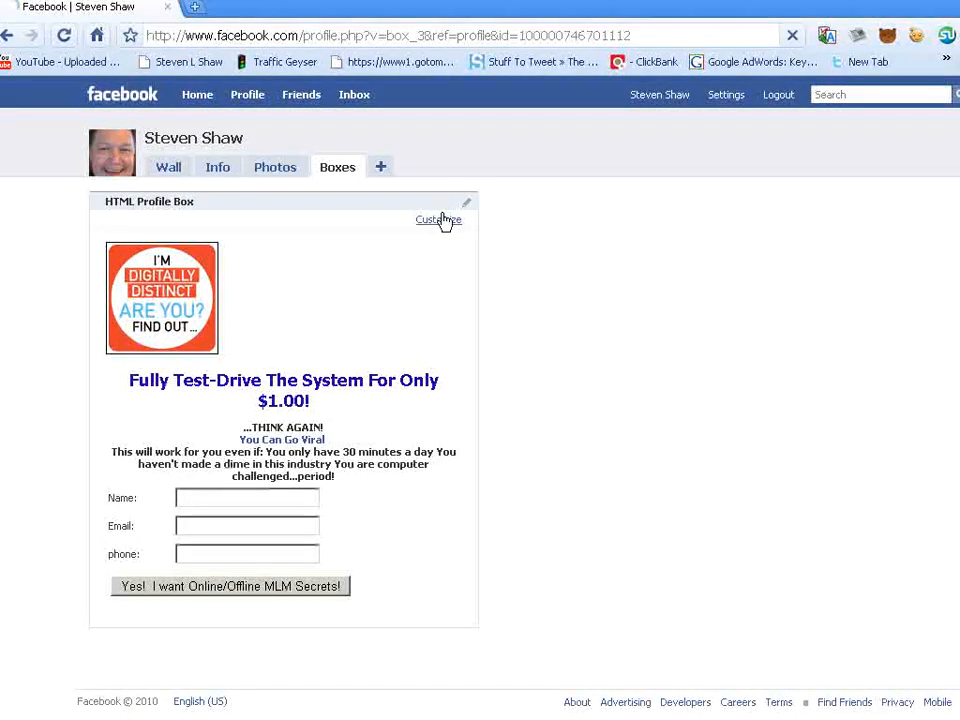
Resave the profile box code with Announce Update off and return to the profile page
click(438, 220)
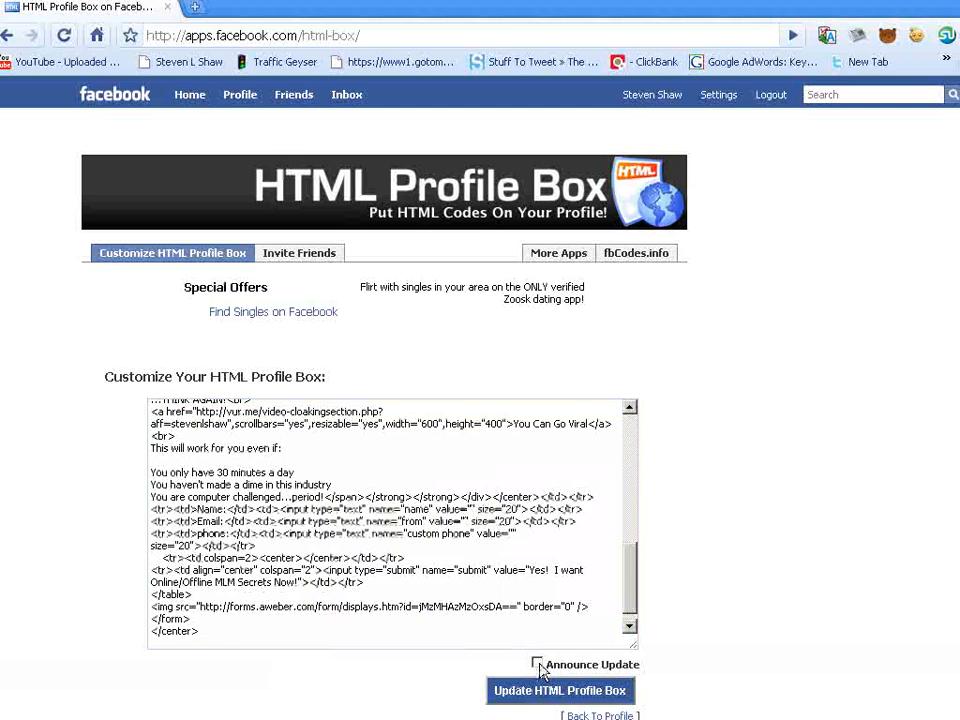
click(560, 690)
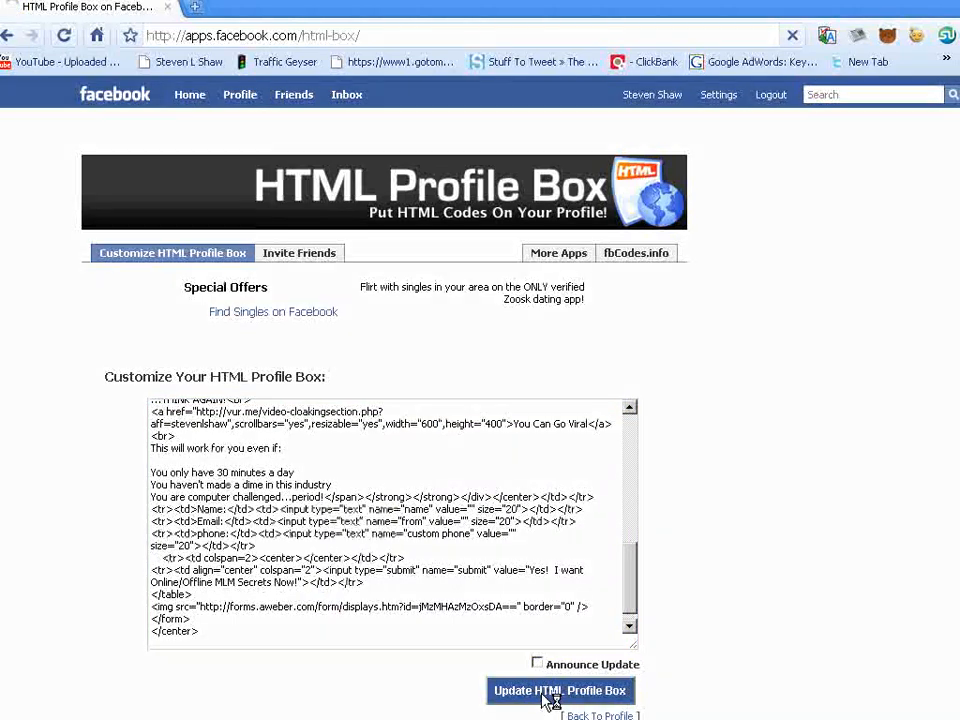
click(560, 690)
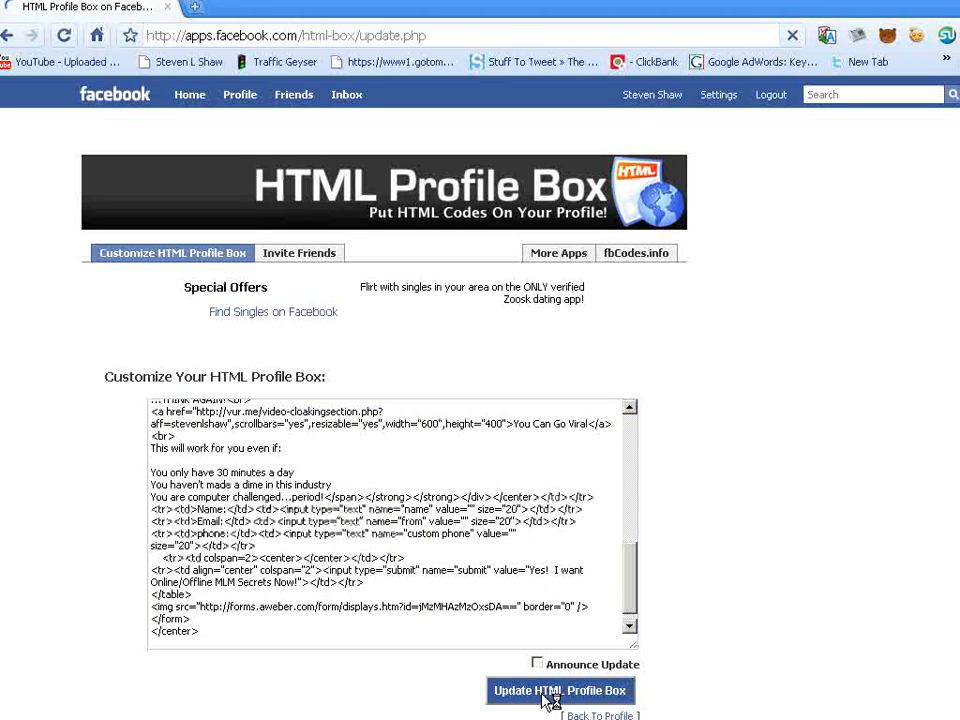
click(560, 690)
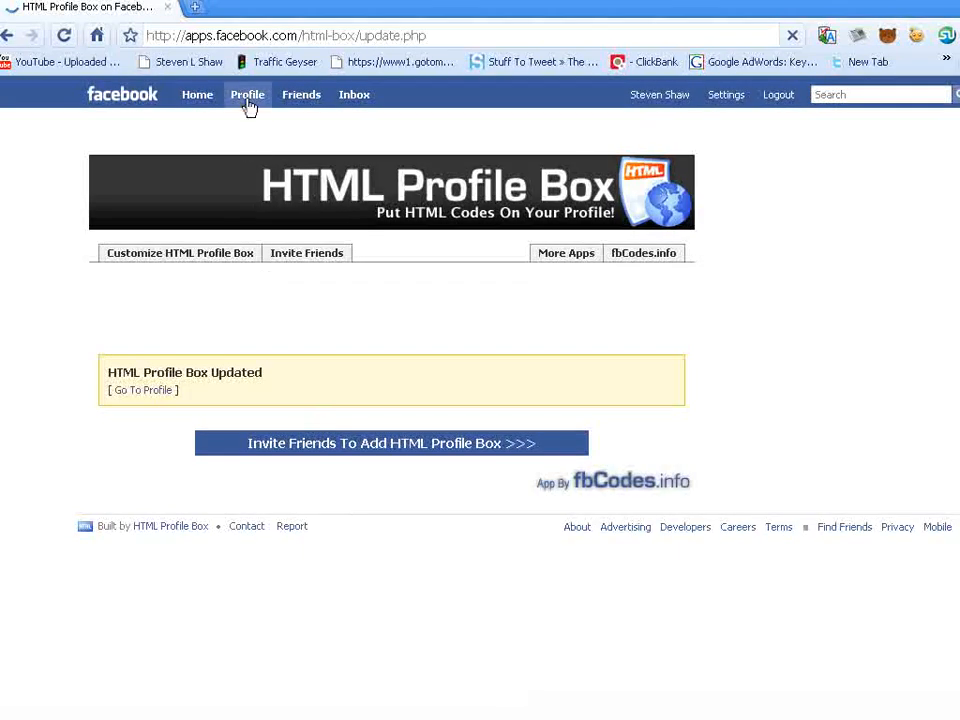
click(246, 94)
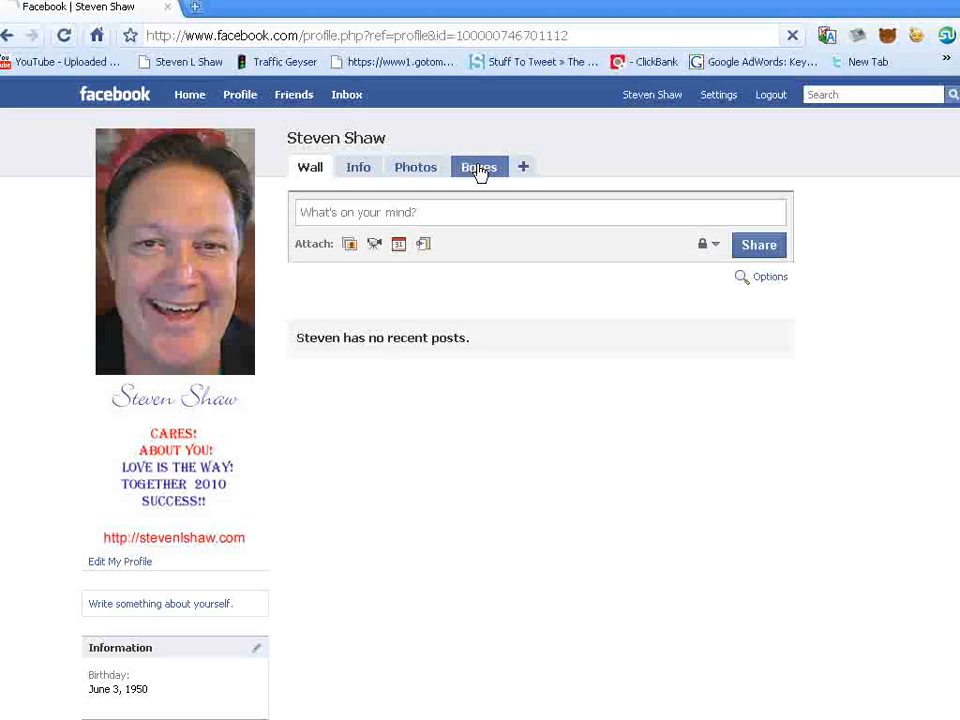
View the Boxes tab showing the Free FaceBook Training text and red blueprint headline
click(480, 166)
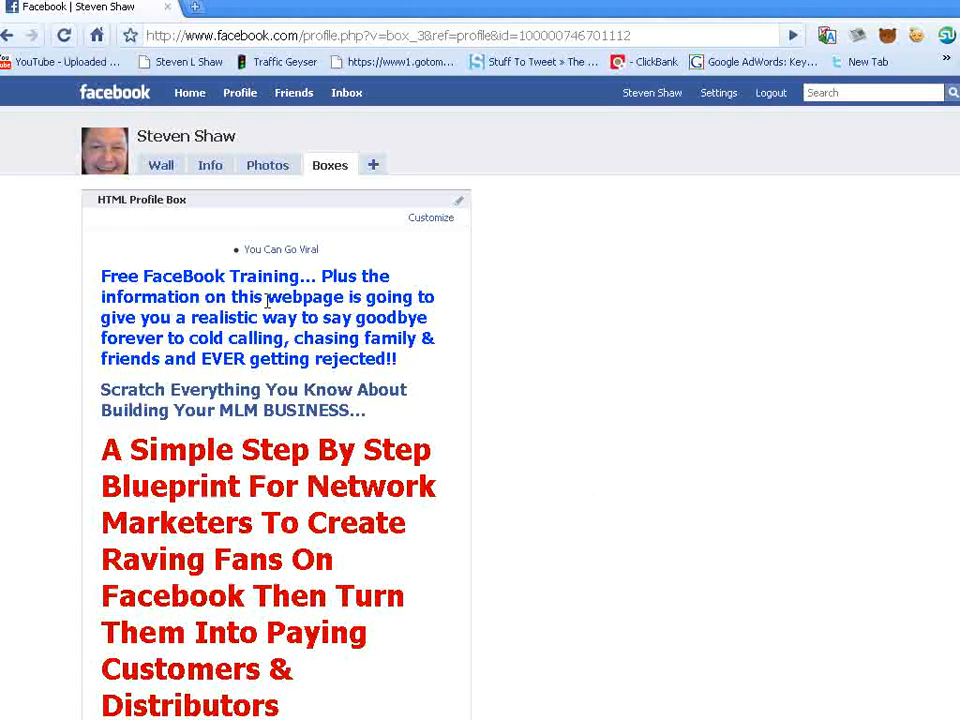
mouse_move(258, 270)
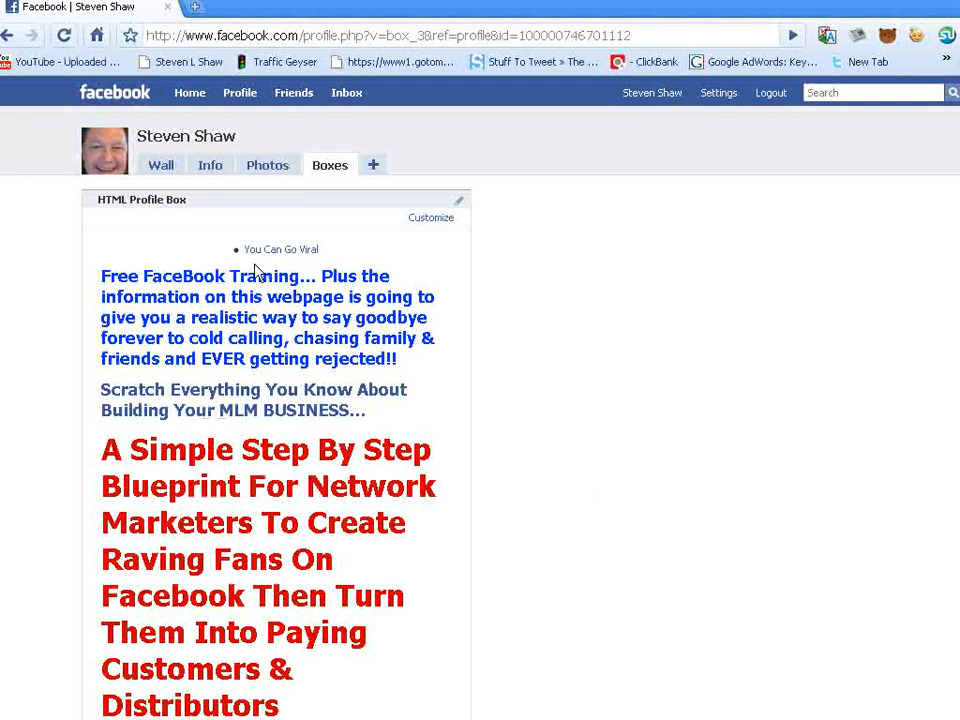
scroll(down, 3)
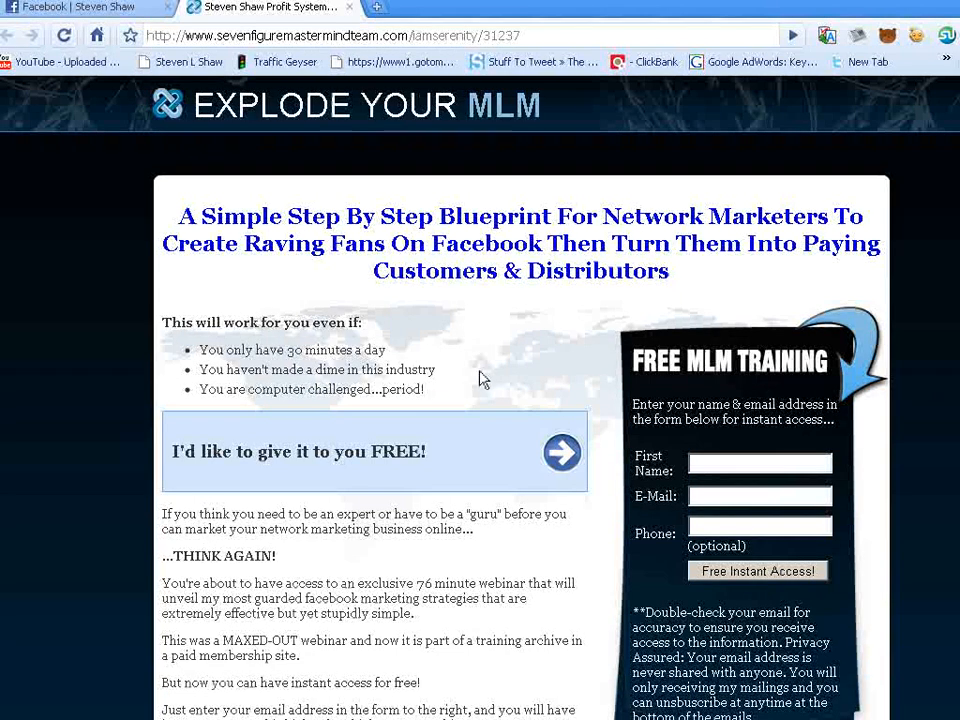
mouse_move(592, 390)
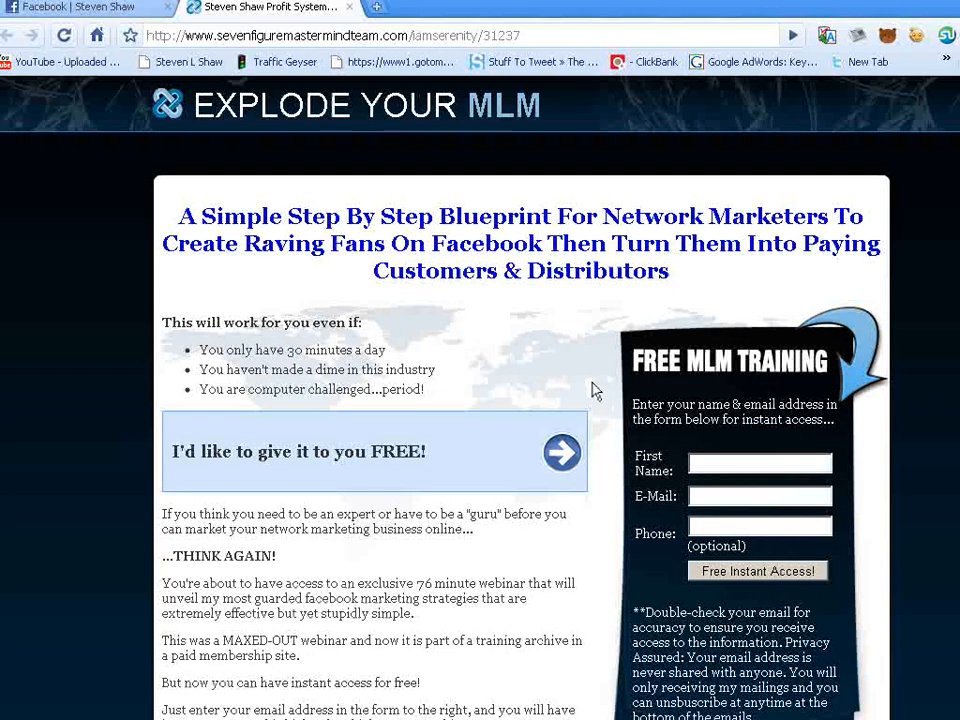